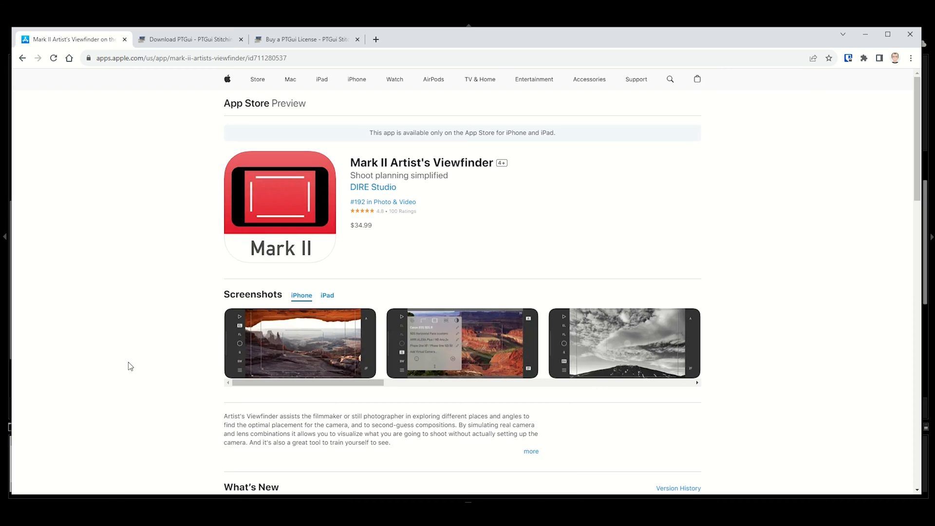
mouse_move(174, 221)
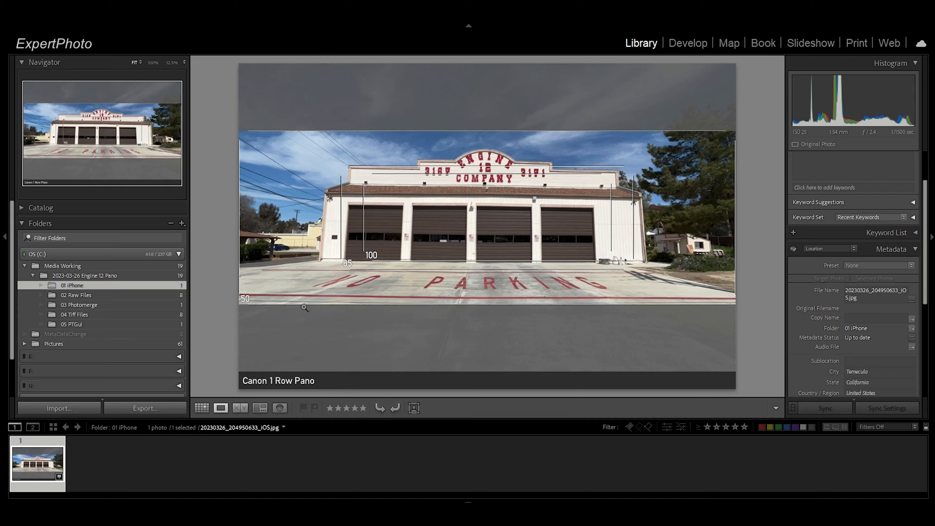
mouse_move(249, 300)
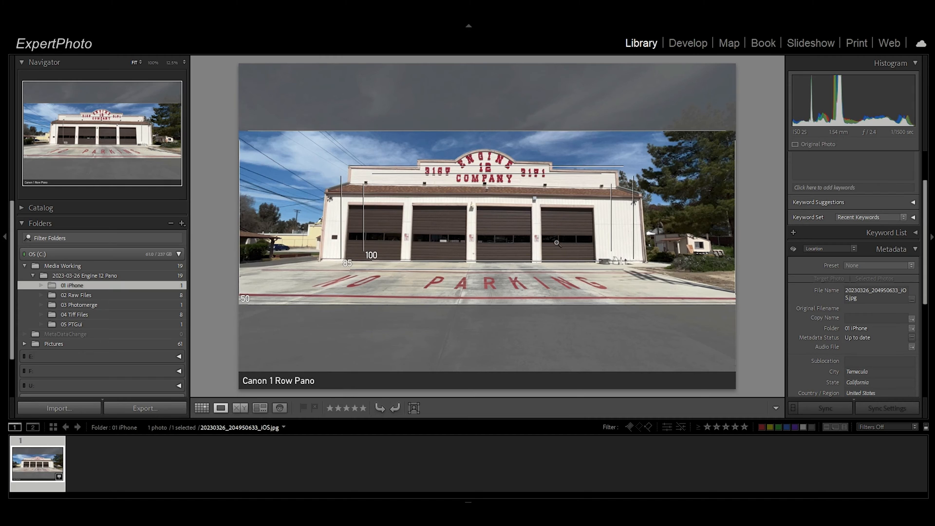
mouse_move(287, 300)
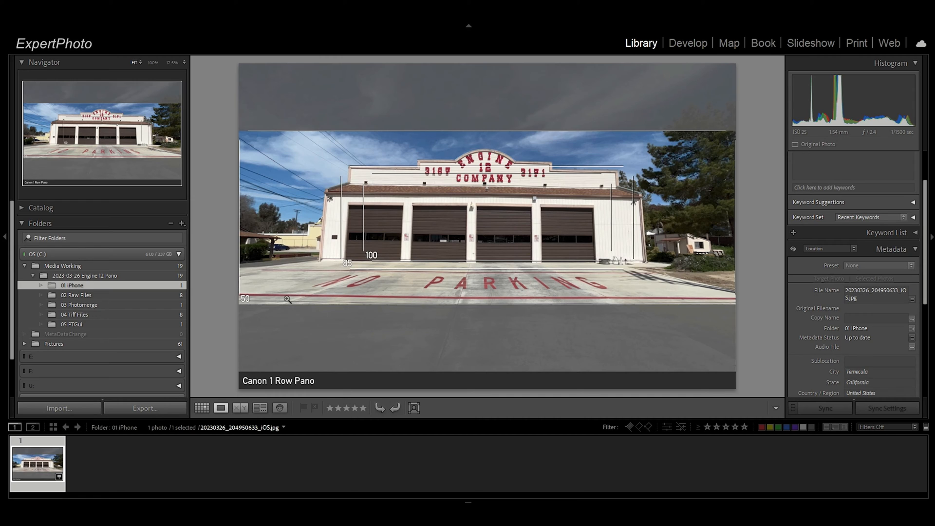
mouse_move(424, 260)
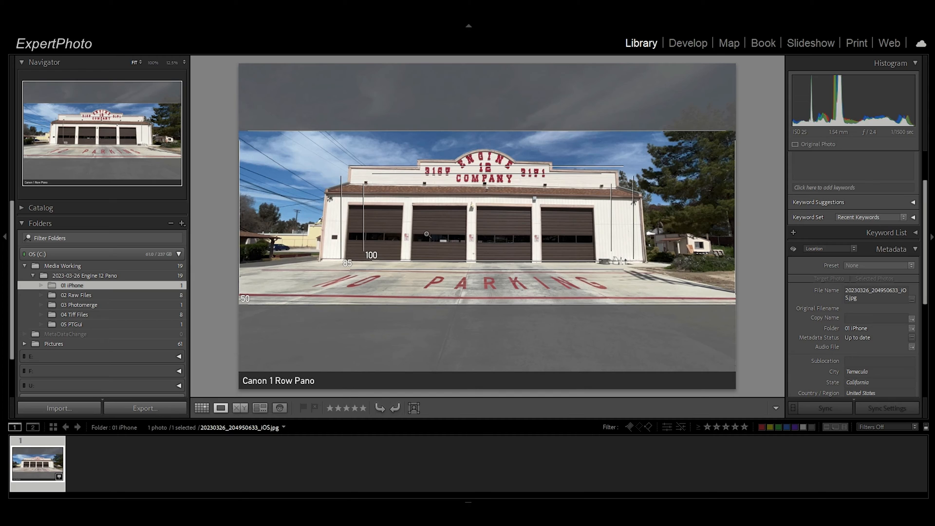
mouse_move(560, 240)
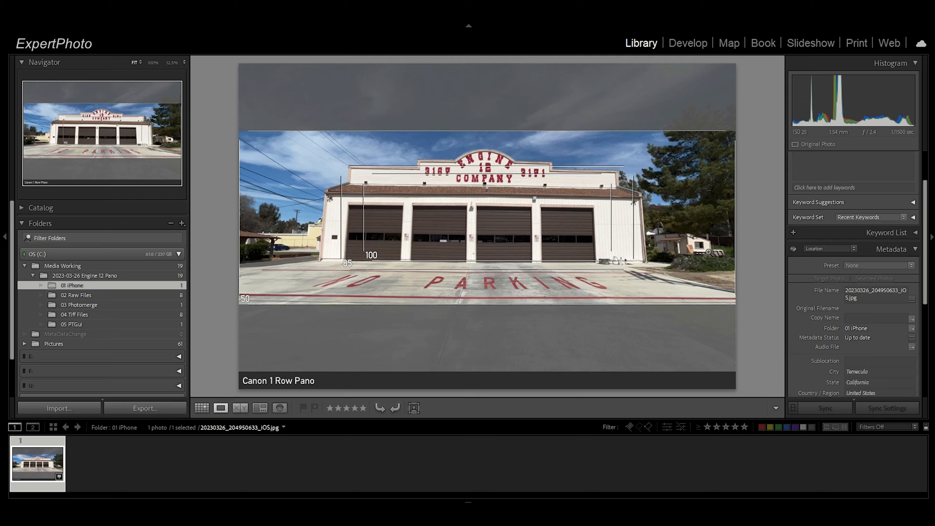
mouse_move(237, 177)
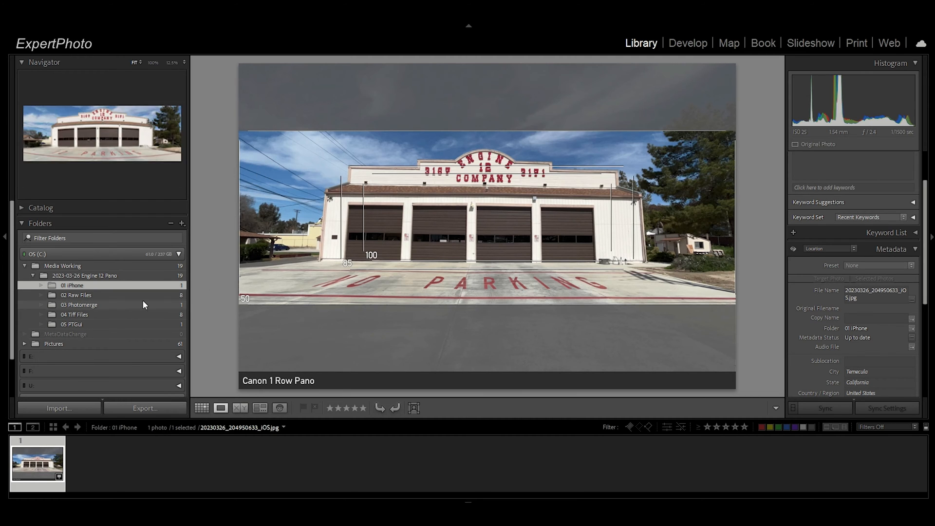
- Open 02 Raw Files and preview the garage door, sign, corner and pine tree shots
click(76, 295)
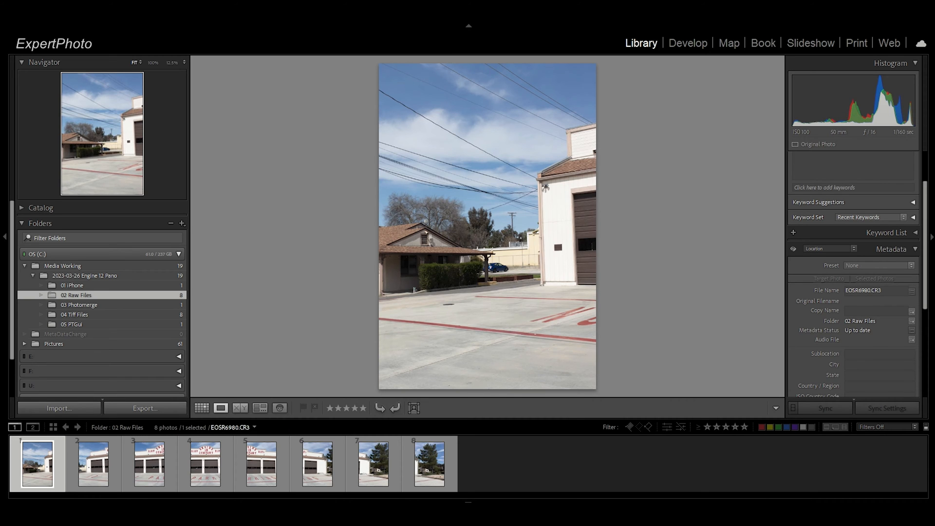
click(260, 463)
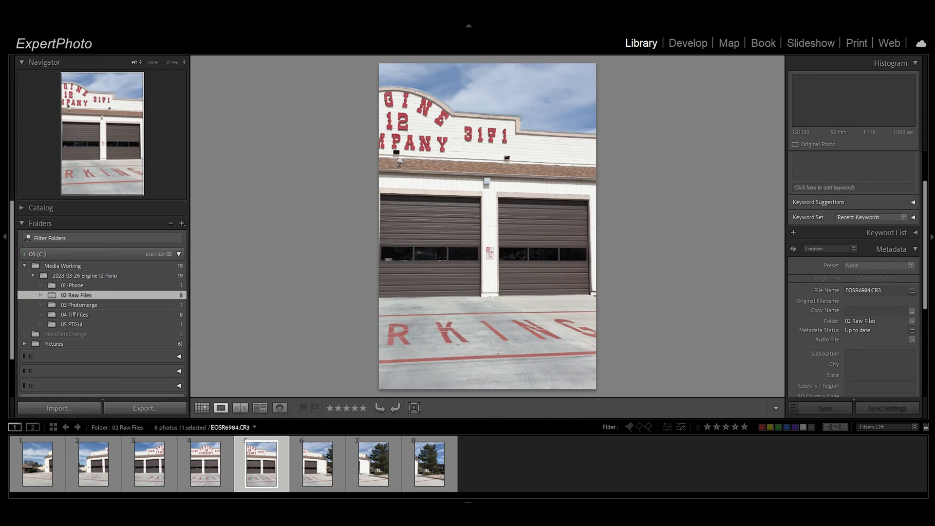
click(430, 464)
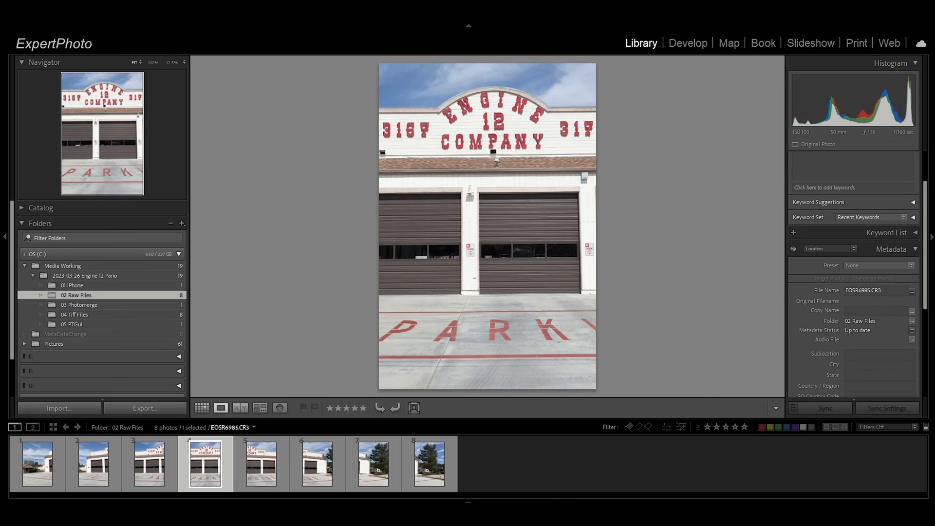
click(91, 476)
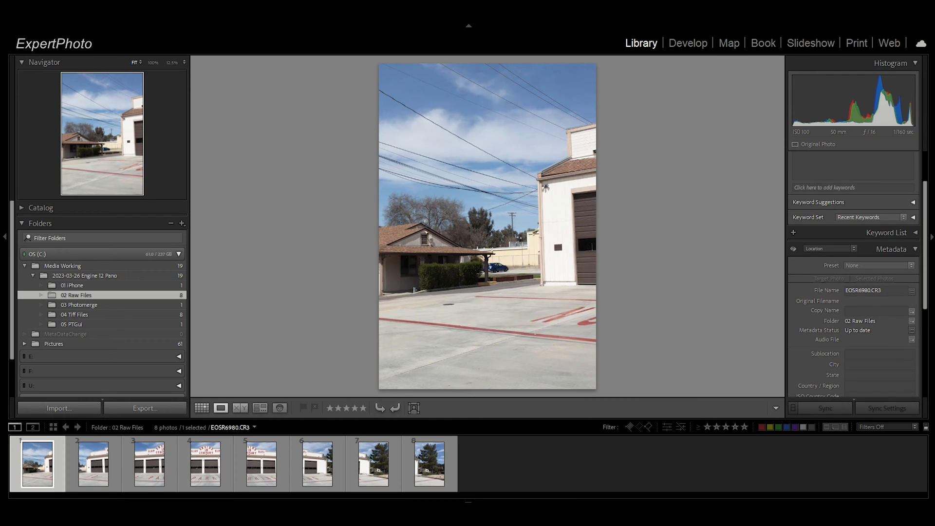
click(320, 464)
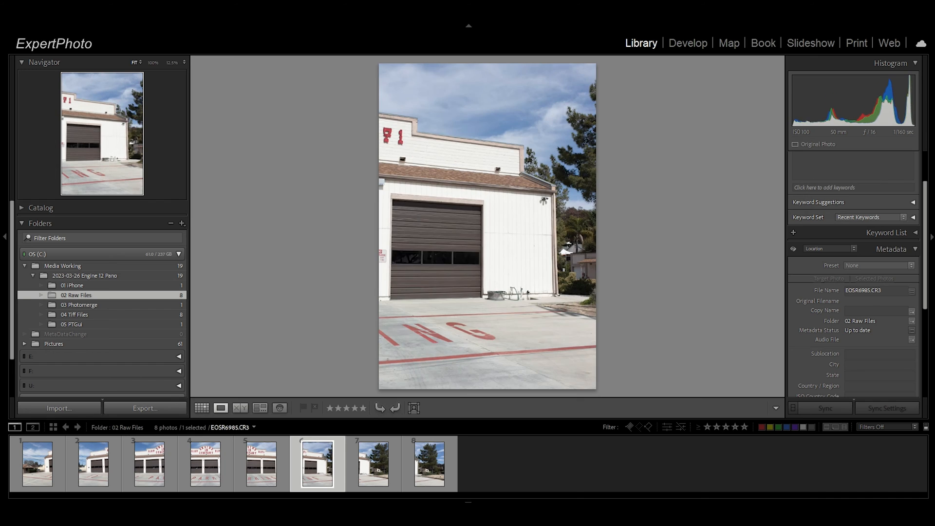
click(430, 464)
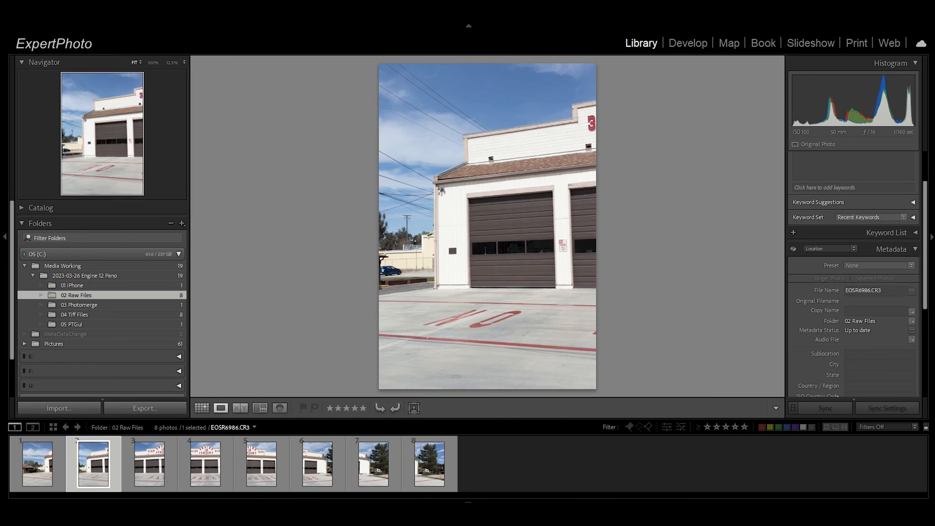
click(205, 463)
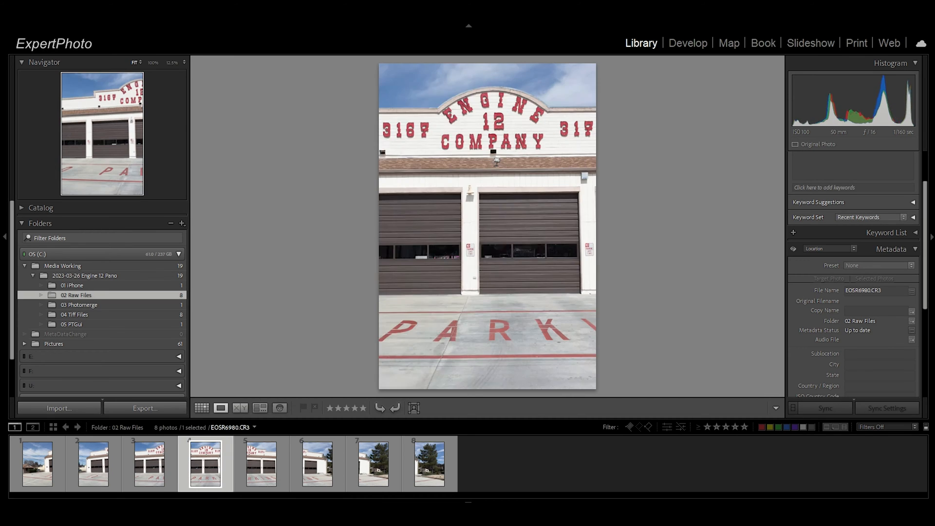
click(376, 463)
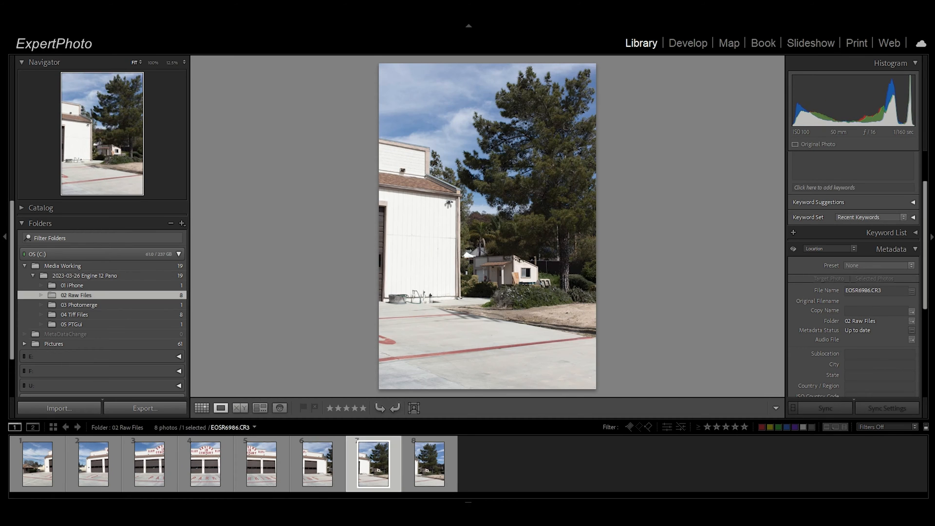
- Select the first seven raw fire-station frames in Grid view
click(202, 408)
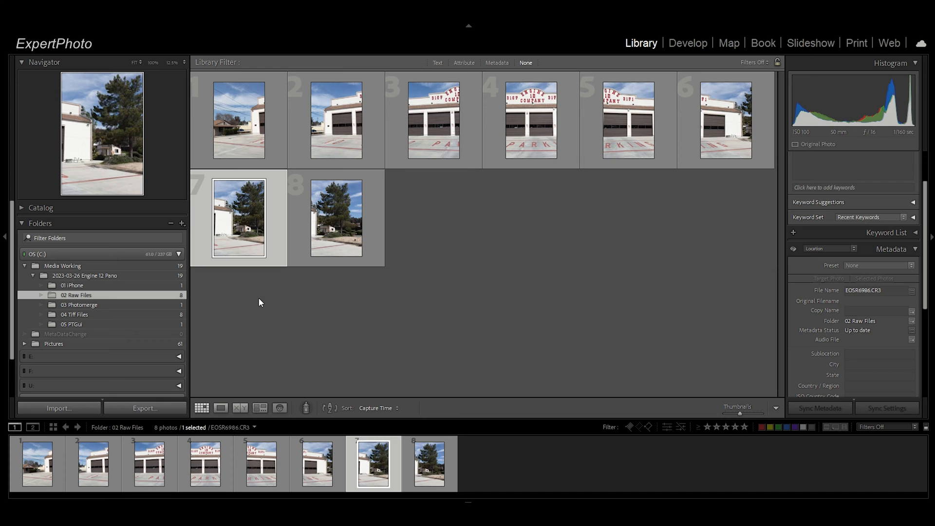
click(238, 120)
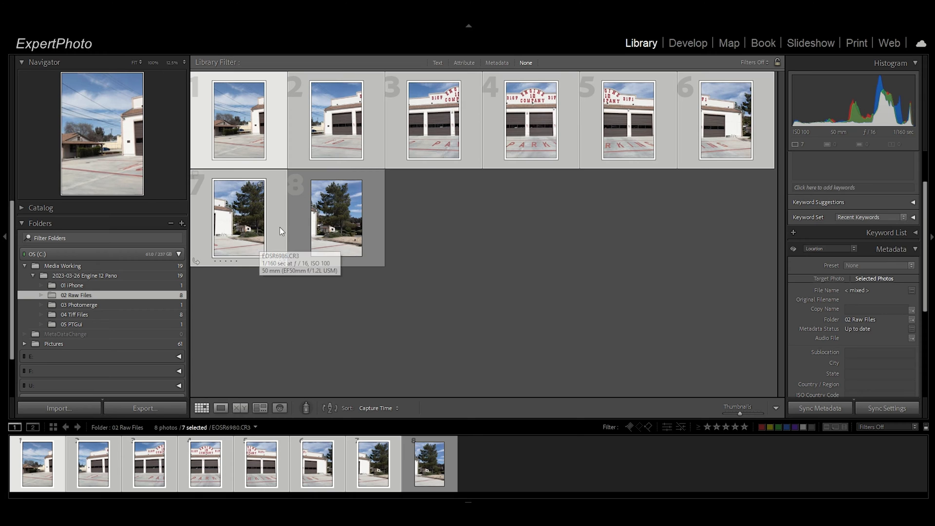
right_click(243, 220)
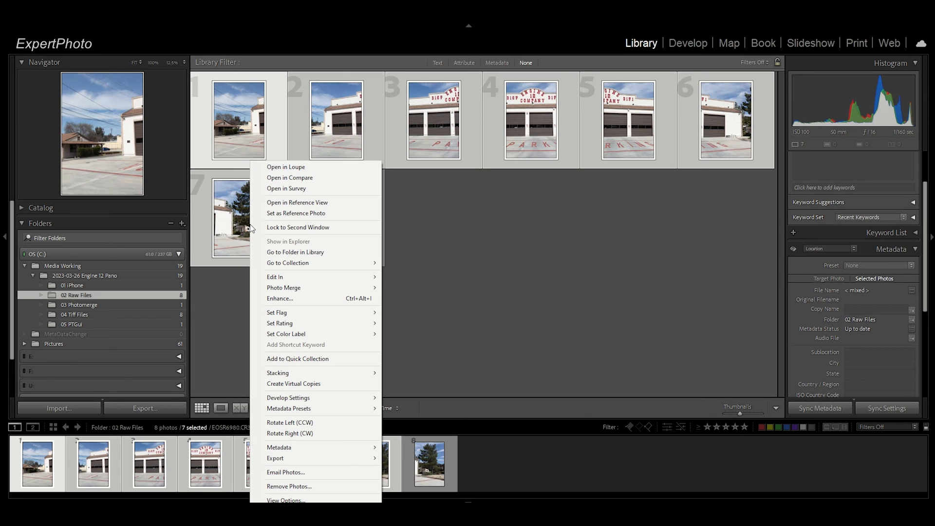
mouse_move(280, 299)
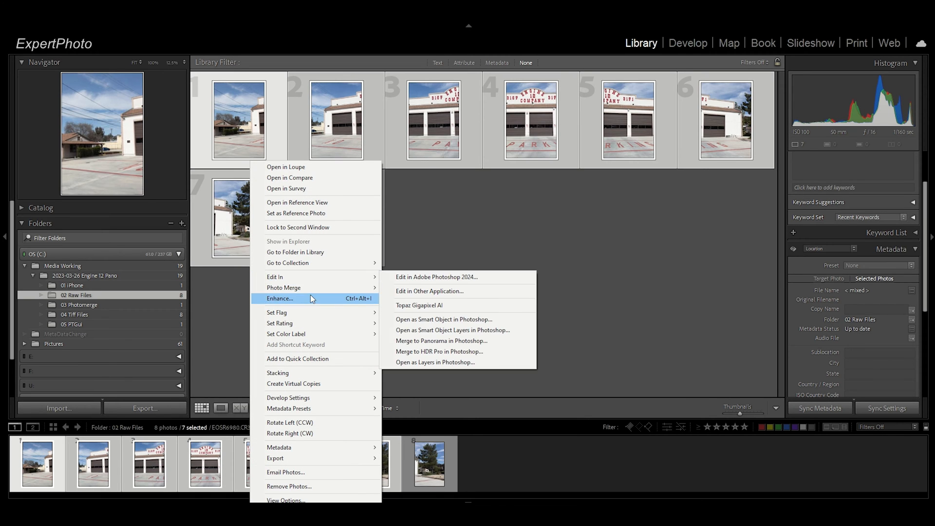
mouse_move(304, 287)
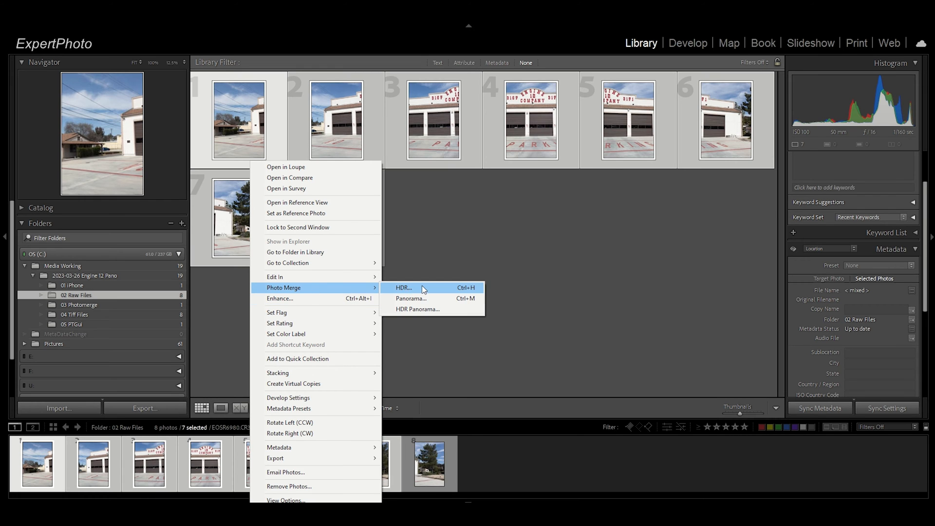
- Preview a panorama merge of the seven frames across projections, then cancel the merge
click(410, 298)
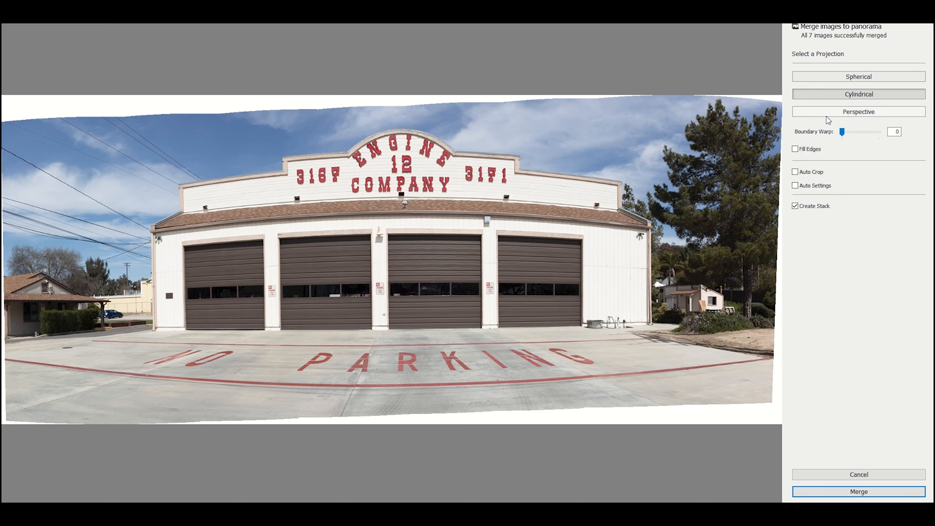
click(858, 111)
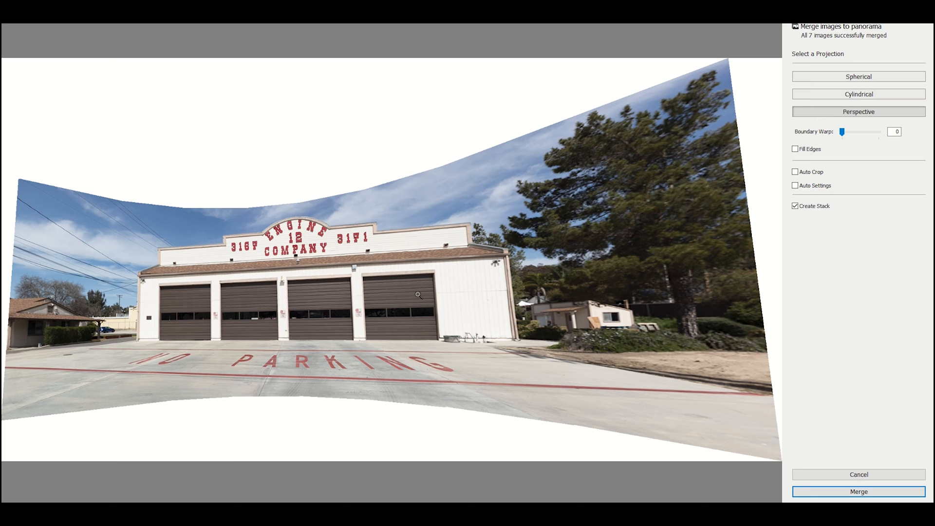
mouse_move(370, 294)
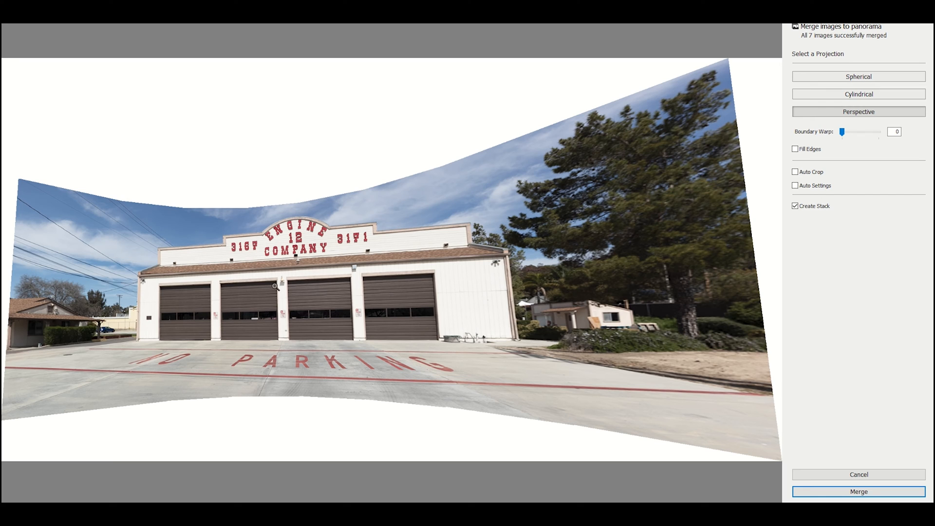
mouse_move(477, 287)
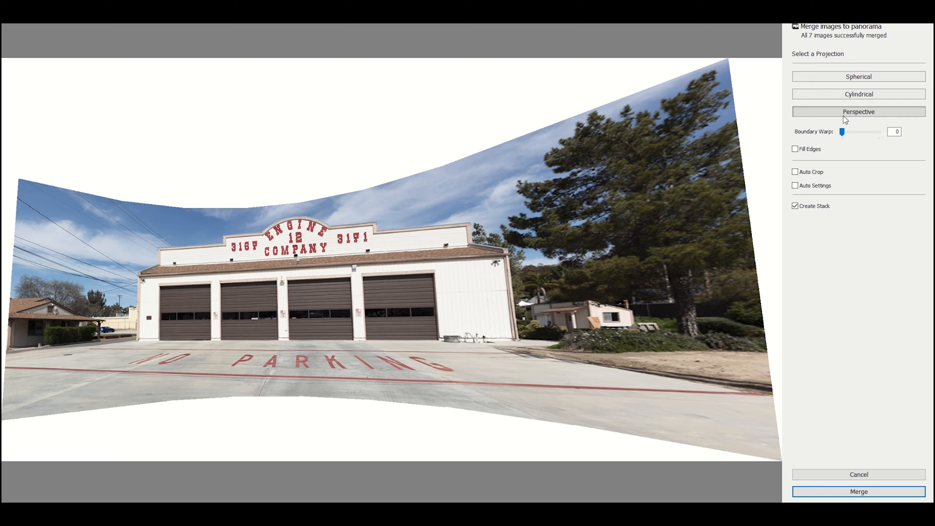
click(858, 93)
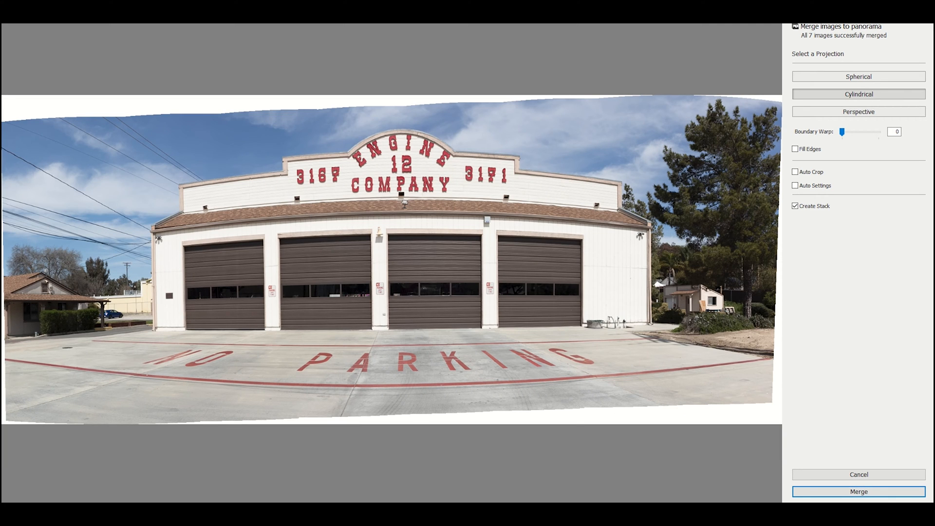
click(859, 491)
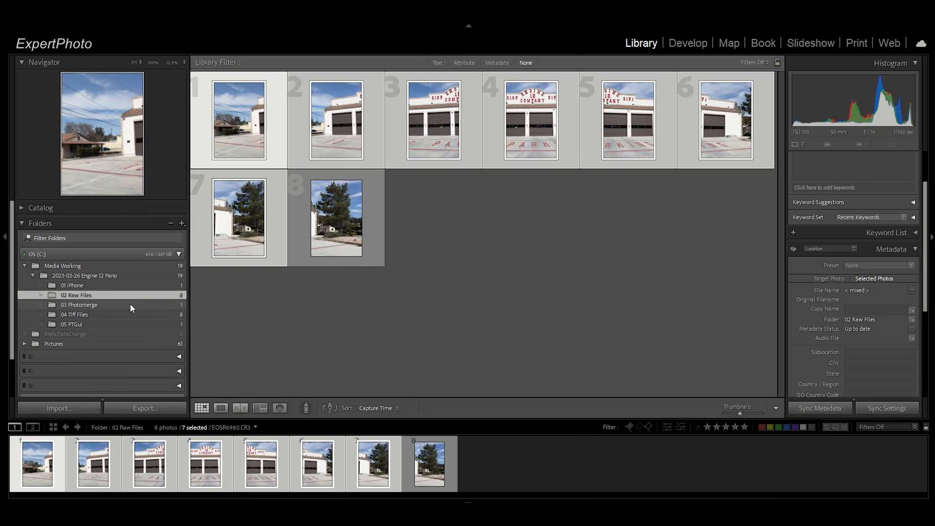
- Show the merged panorama DNG from 03 Photomerge in the Develop module
click(81, 305)
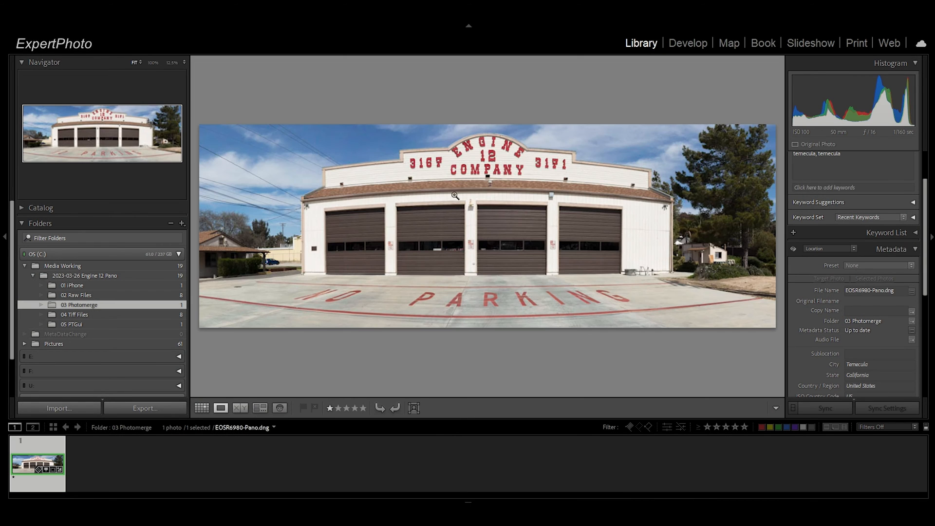
mouse_move(470, 250)
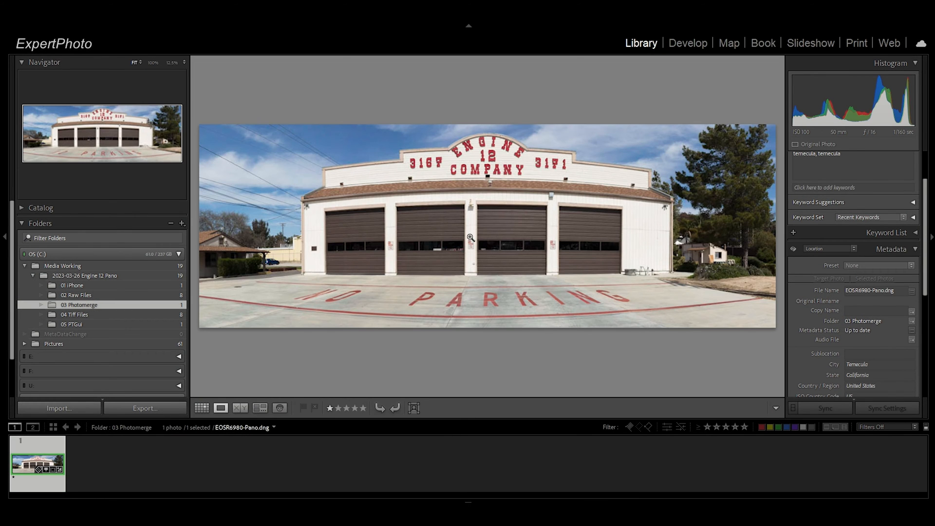
mouse_move(541, 260)
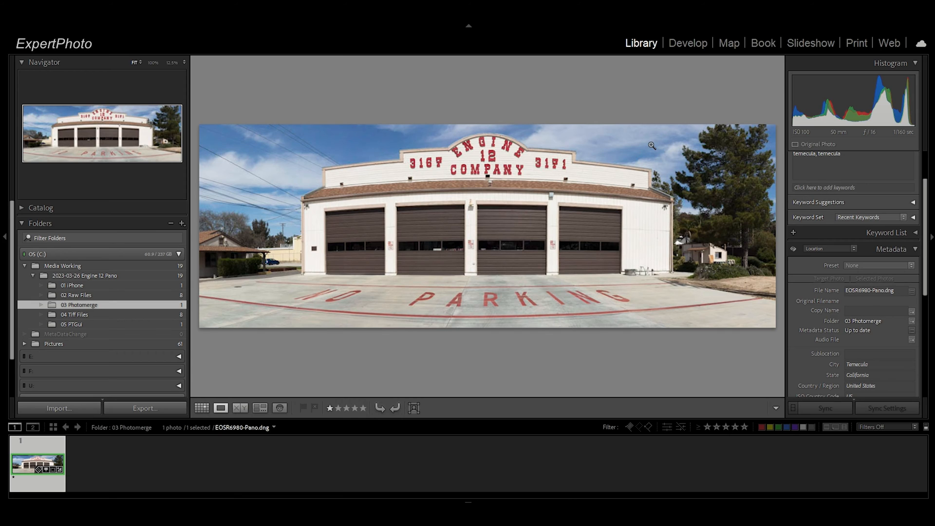
mouse_move(467, 257)
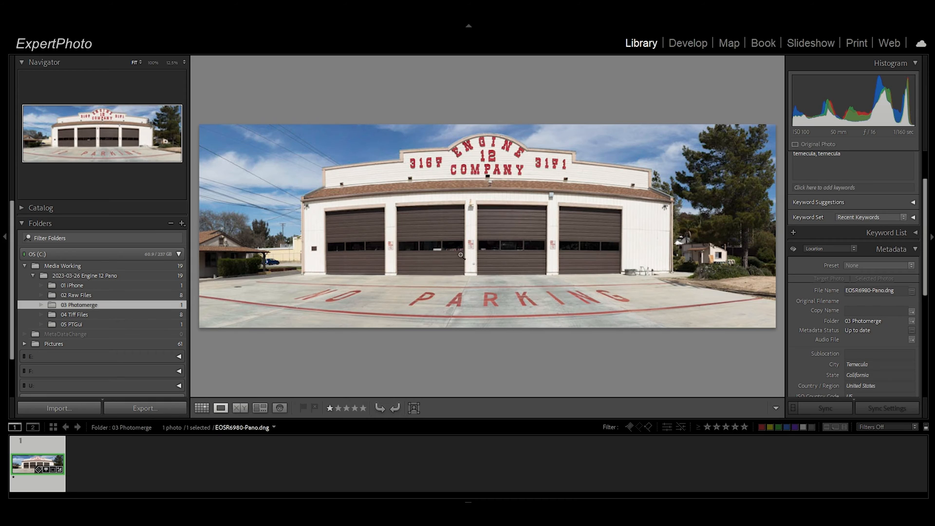
mouse_move(401, 282)
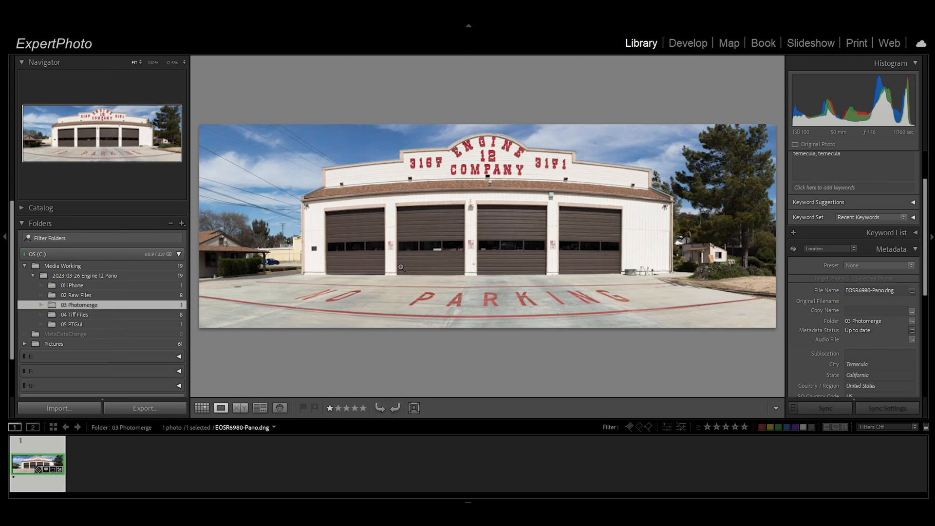
click(687, 43)
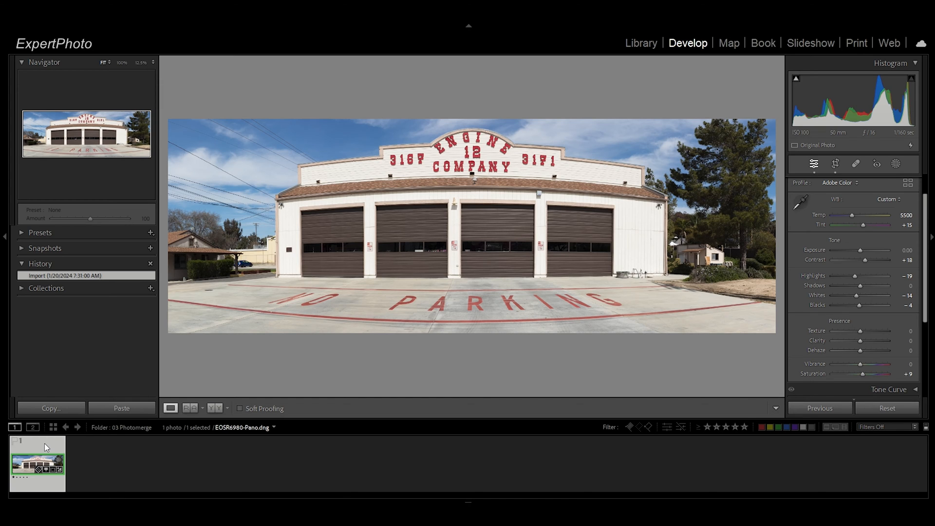
- Copy only the panorama's White Balance settings
click(51, 408)
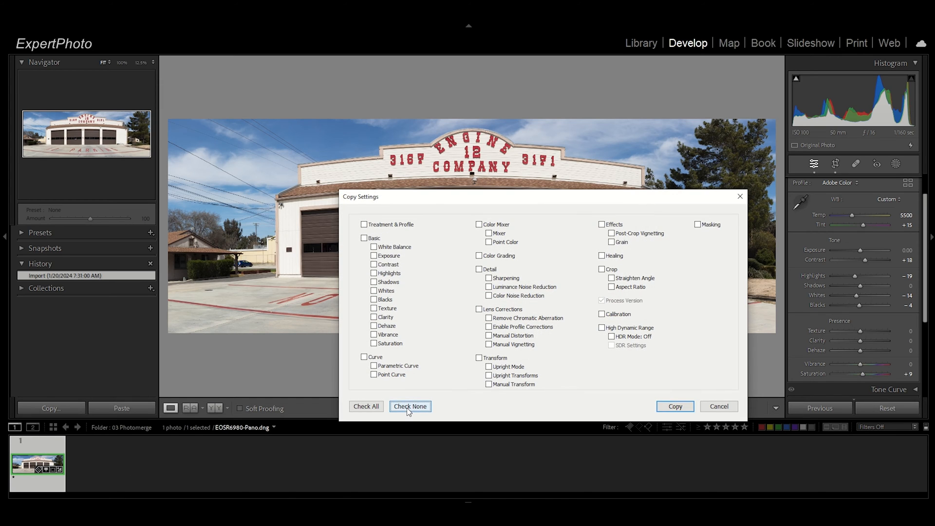
click(410, 406)
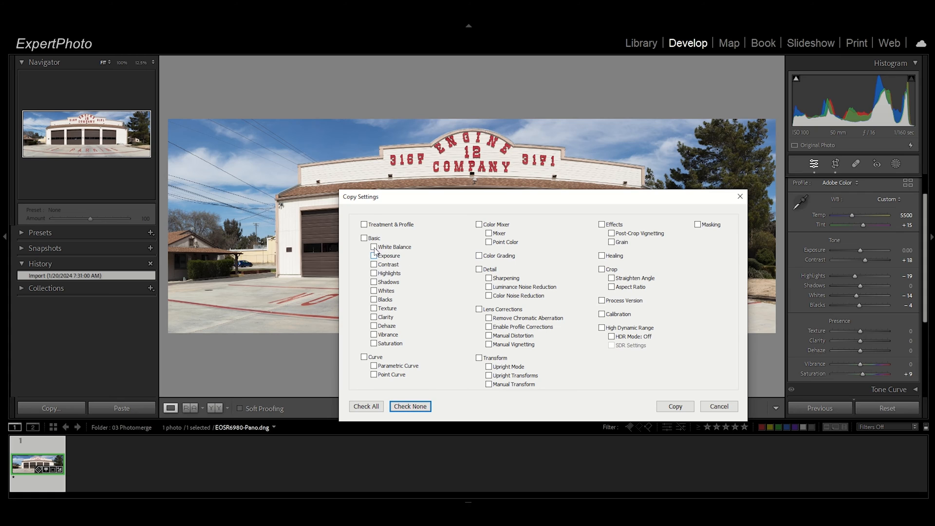
click(363, 238)
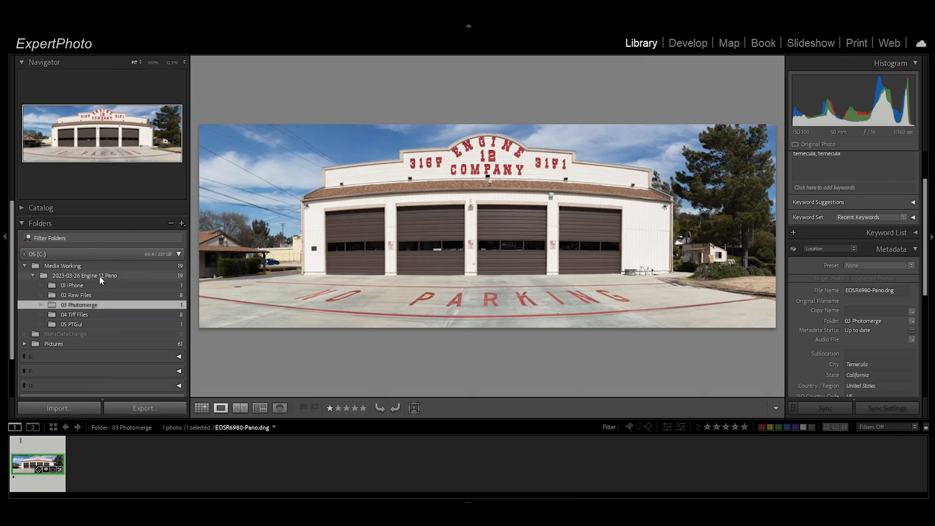
- Paste the copied settings onto the first frame in 02 Raw Files
click(76, 294)
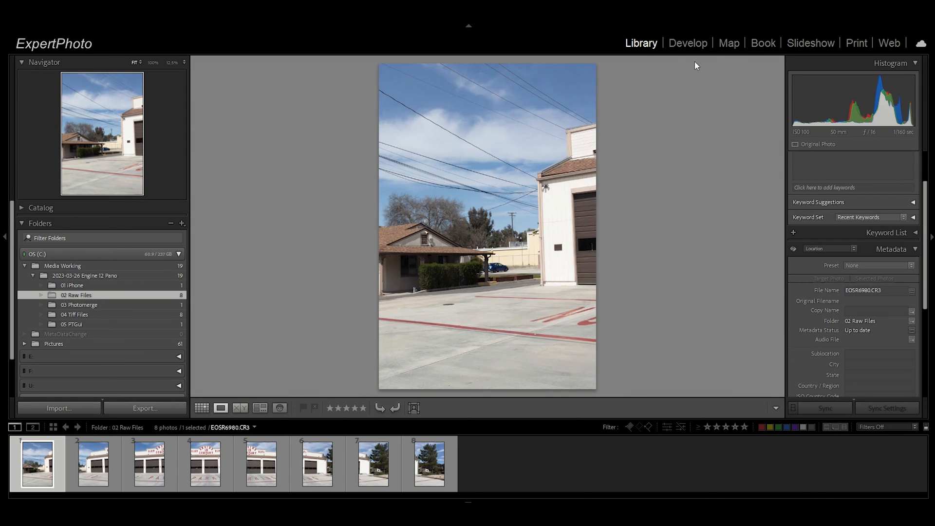
click(688, 43)
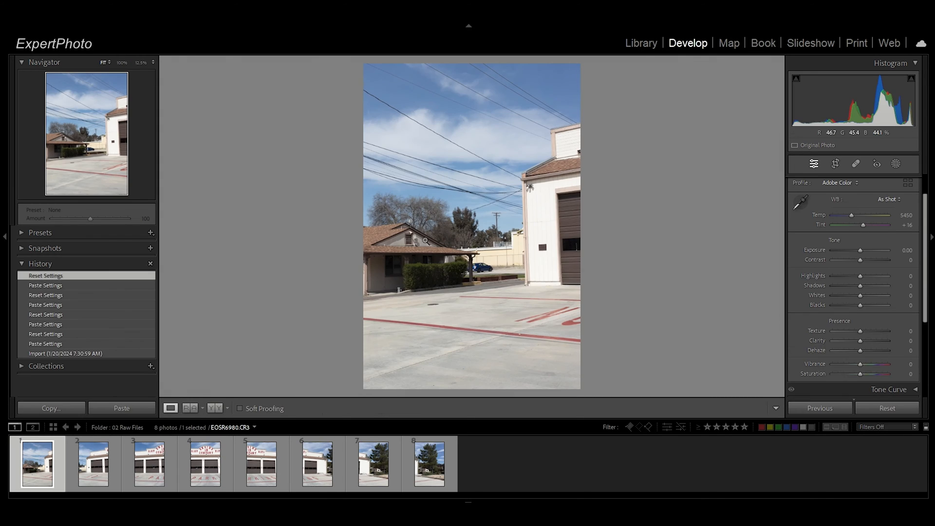
click(121, 408)
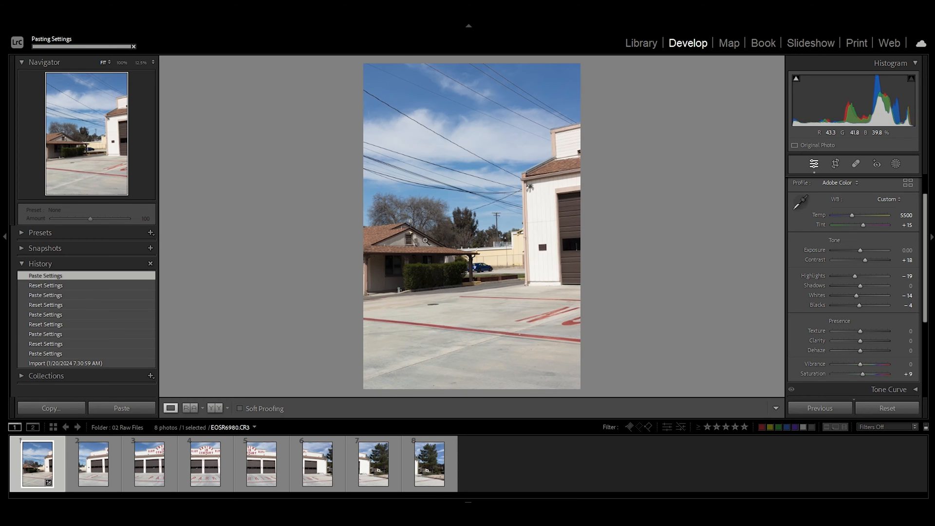
scroll(down, 3)
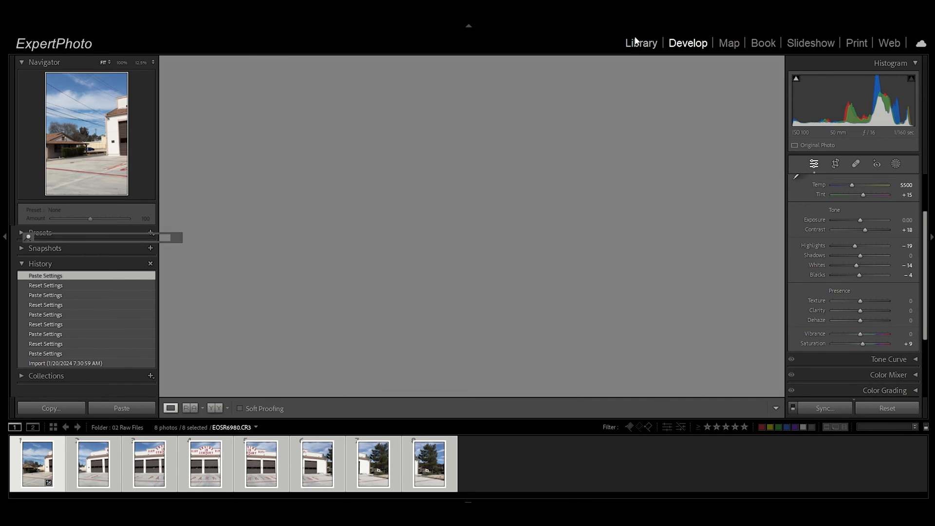
- Browse the 04 Tiff Files frames in the Library, starting with the third
click(640, 42)
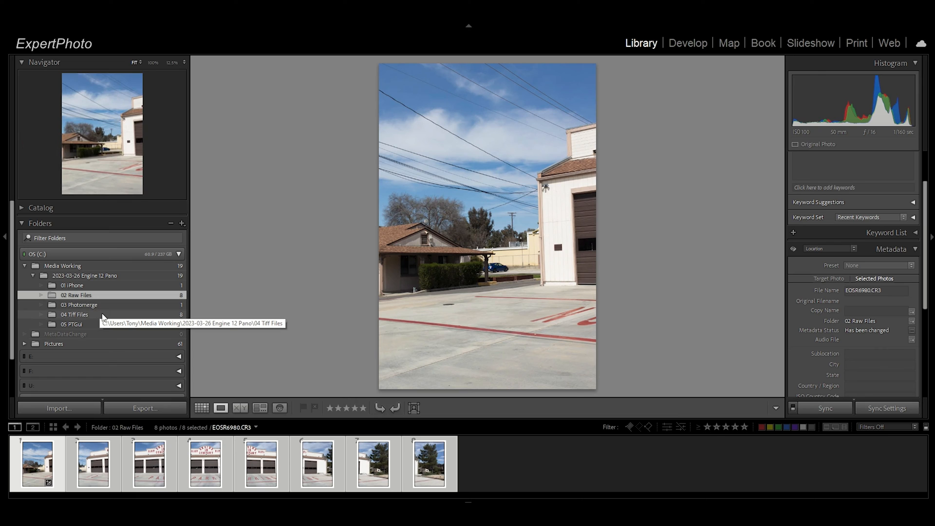
mouse_move(126, 316)
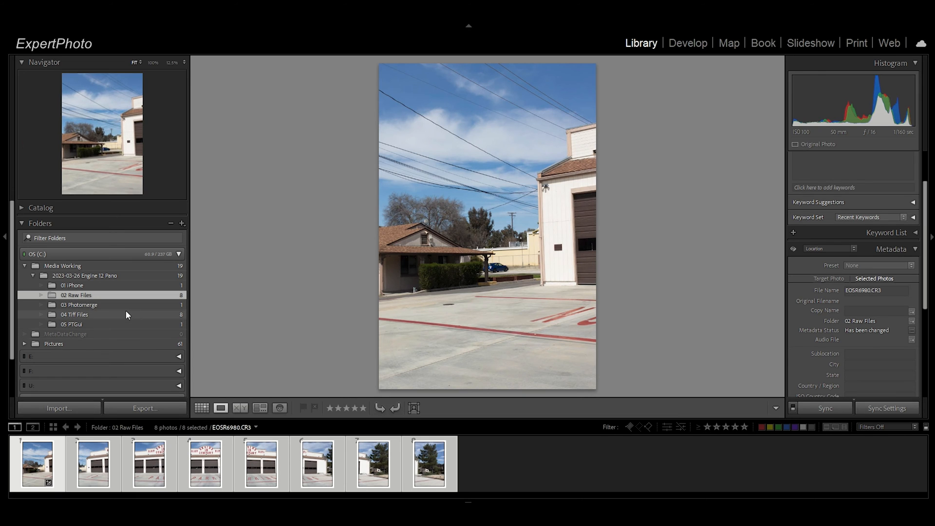
click(74, 314)
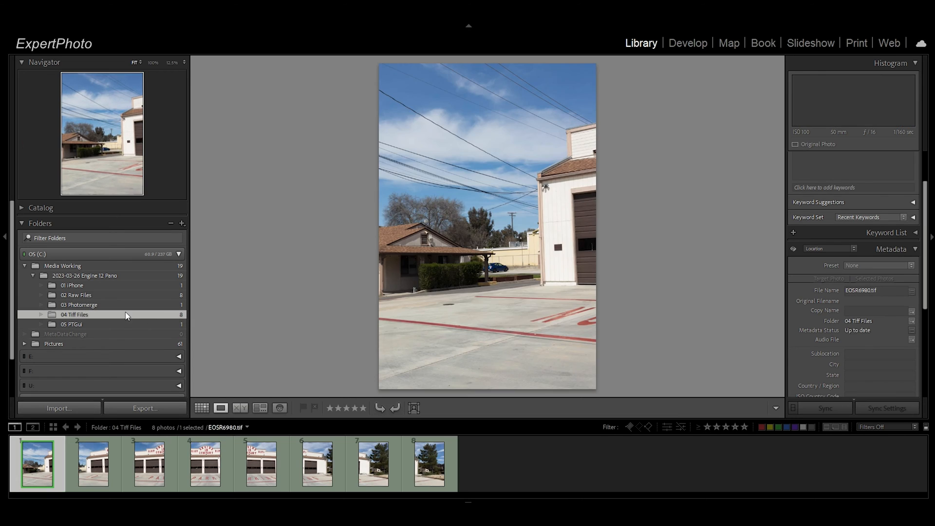
click(149, 463)
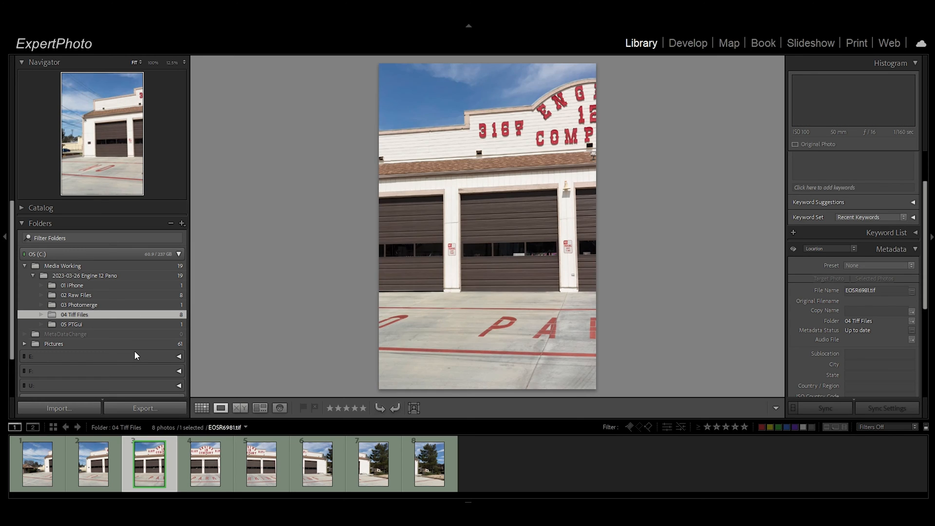
click(429, 464)
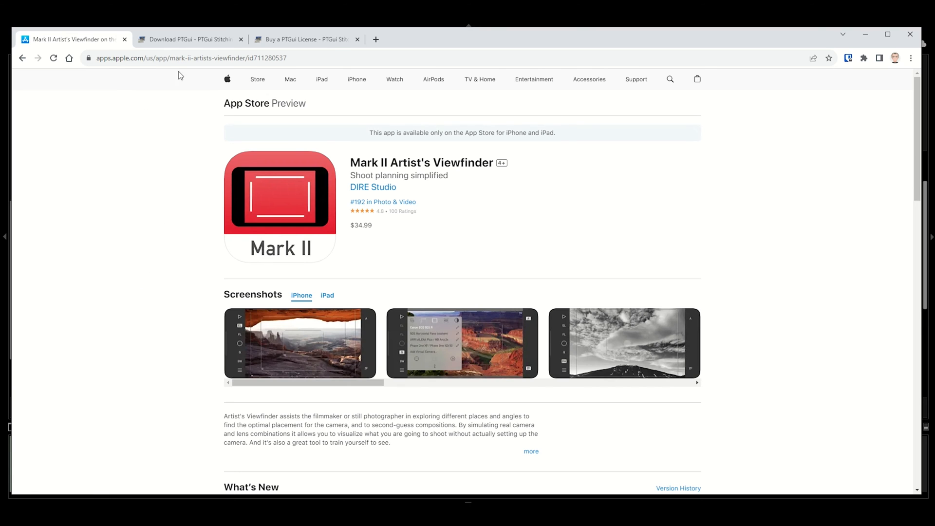
- Browse the PTGui download page and the license purchase page
click(188, 39)
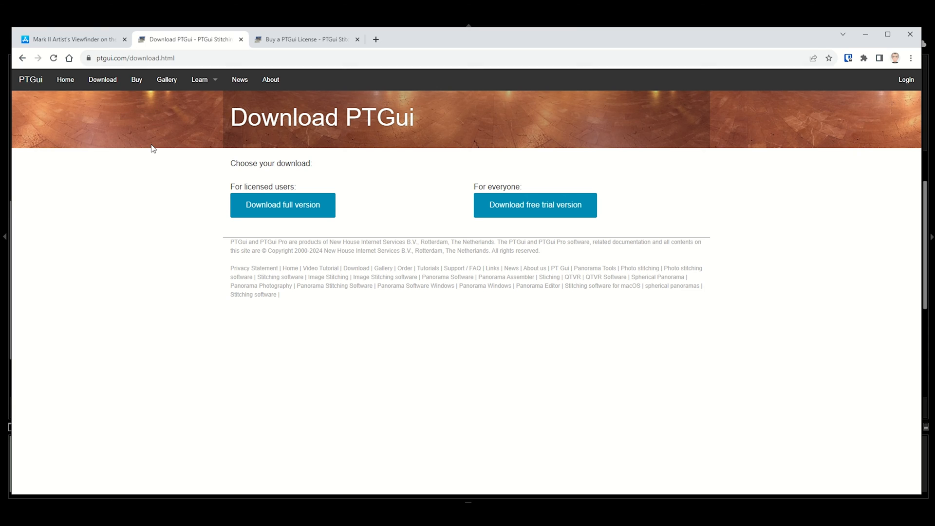
mouse_move(134, 127)
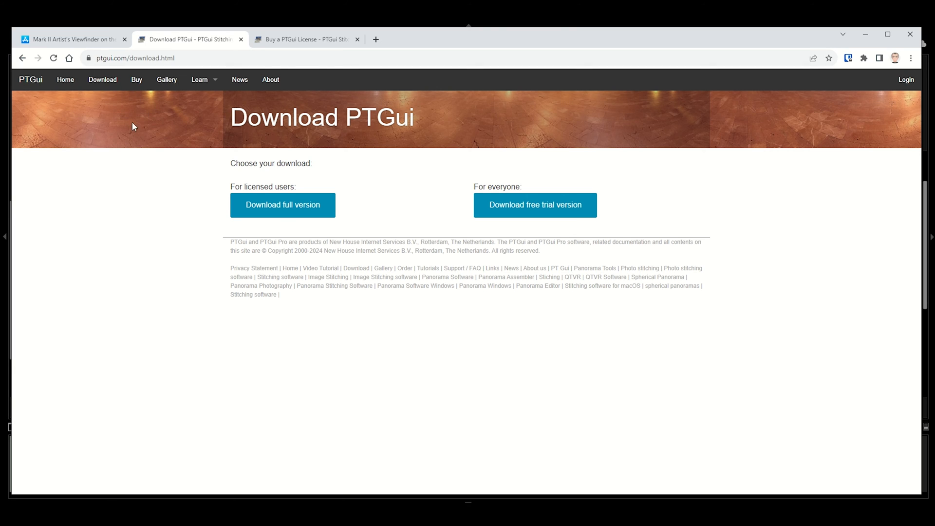
mouse_move(297, 201)
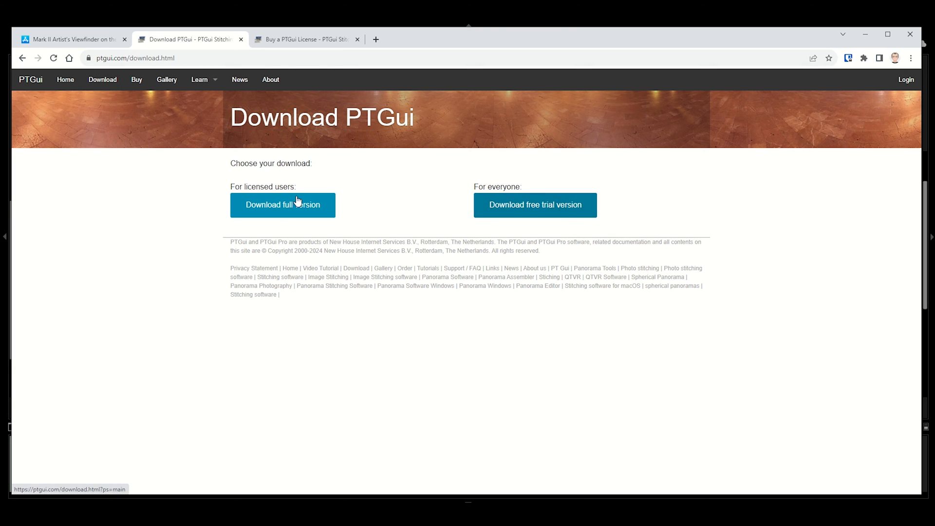
mouse_move(296, 45)
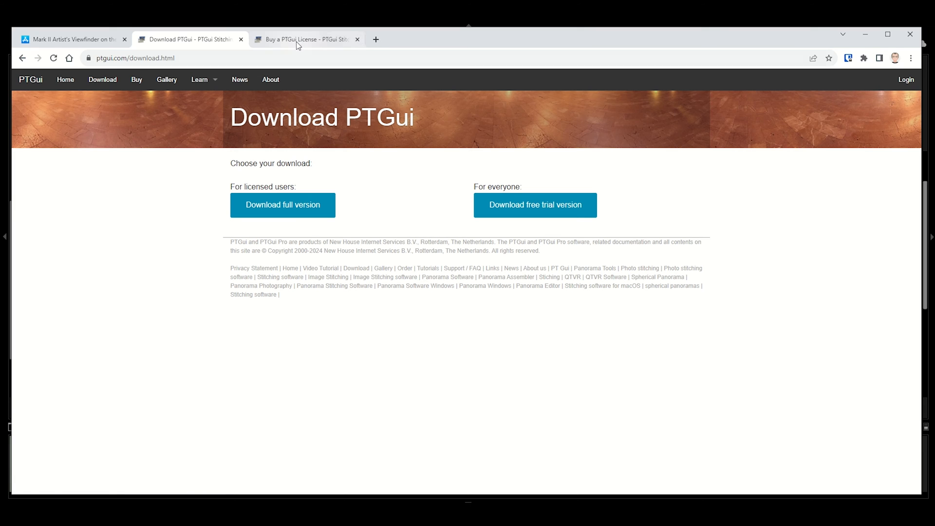
click(303, 38)
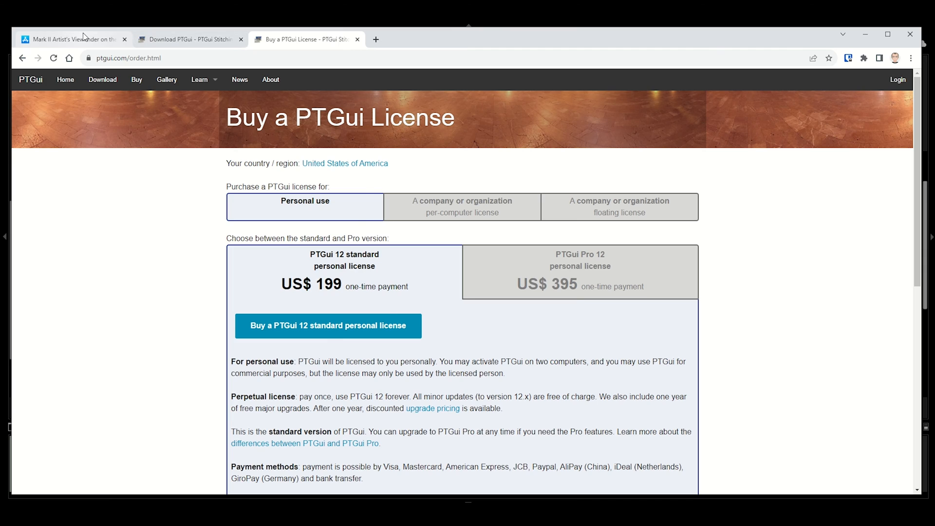
click(187, 39)
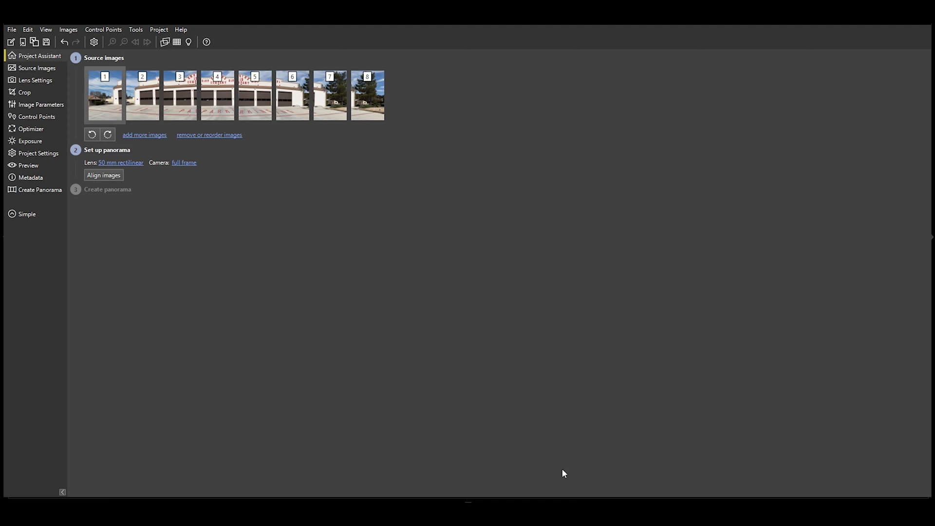
mouse_move(196, 111)
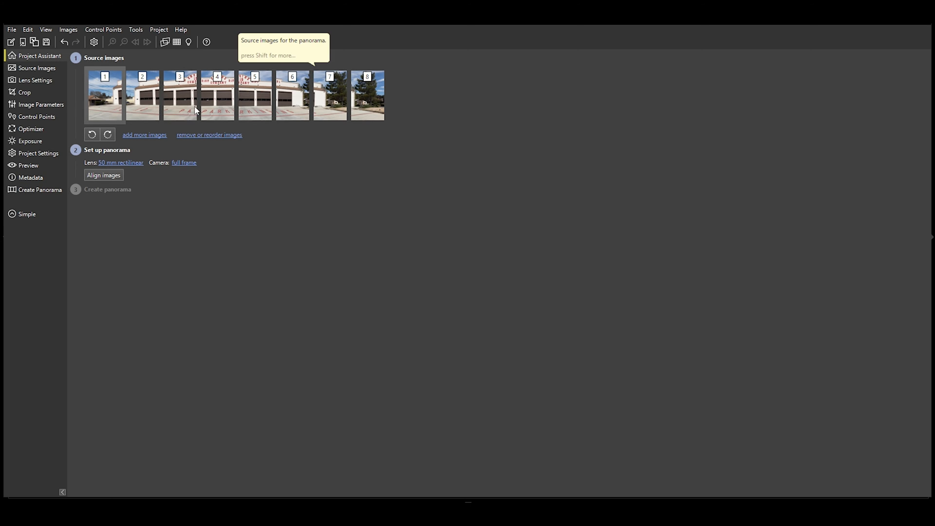
mouse_move(319, 233)
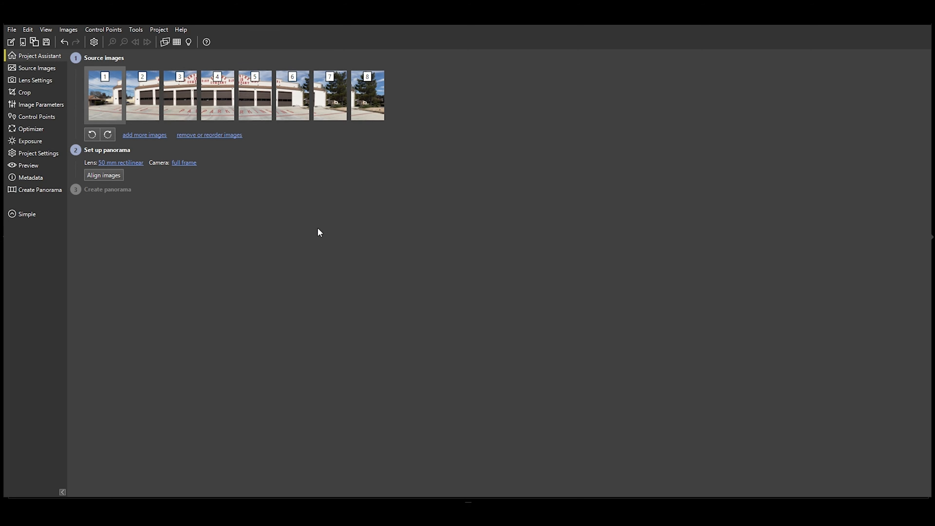
mouse_move(202, 215)
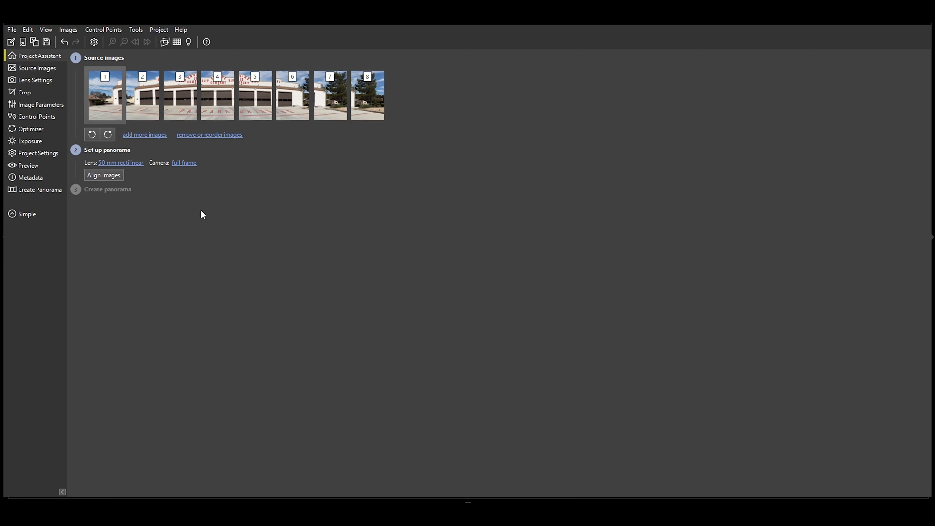
- Align the eight fire-station images from the Project Assistant
click(103, 175)
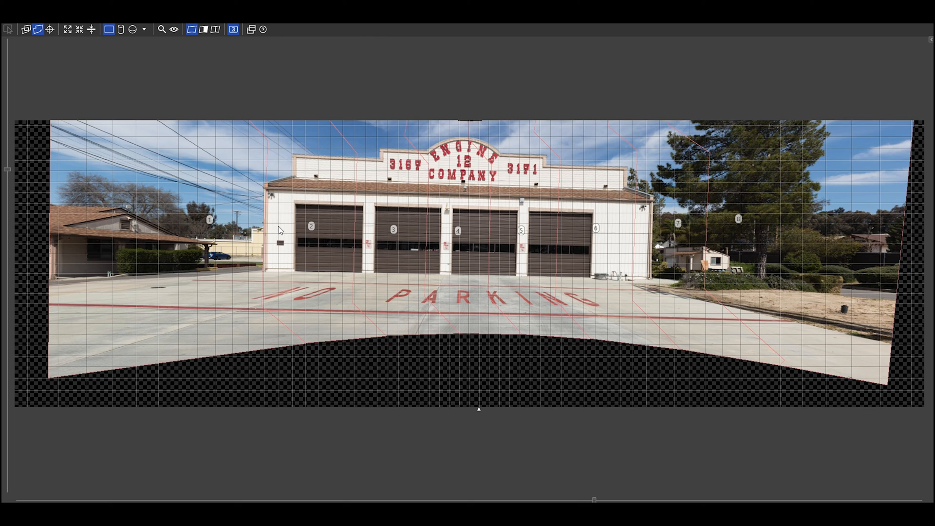
mouse_move(421, 274)
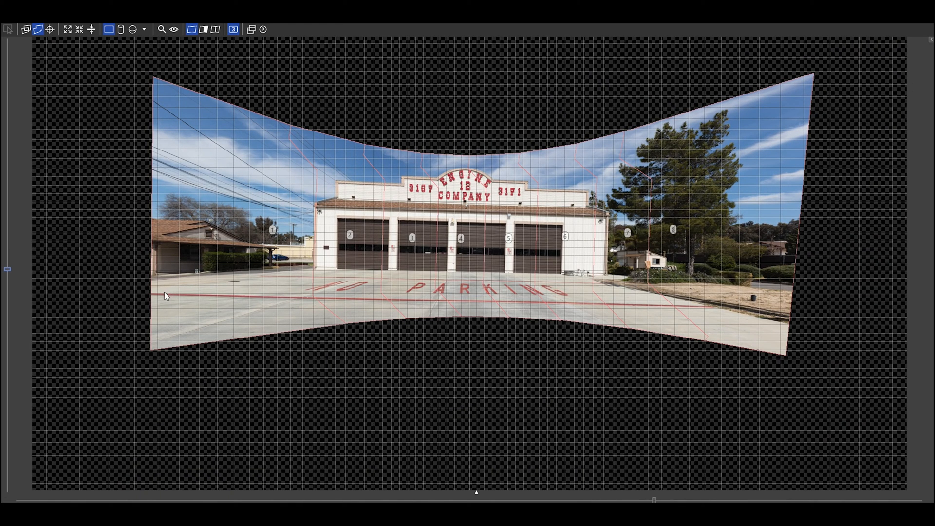
mouse_move(570, 260)
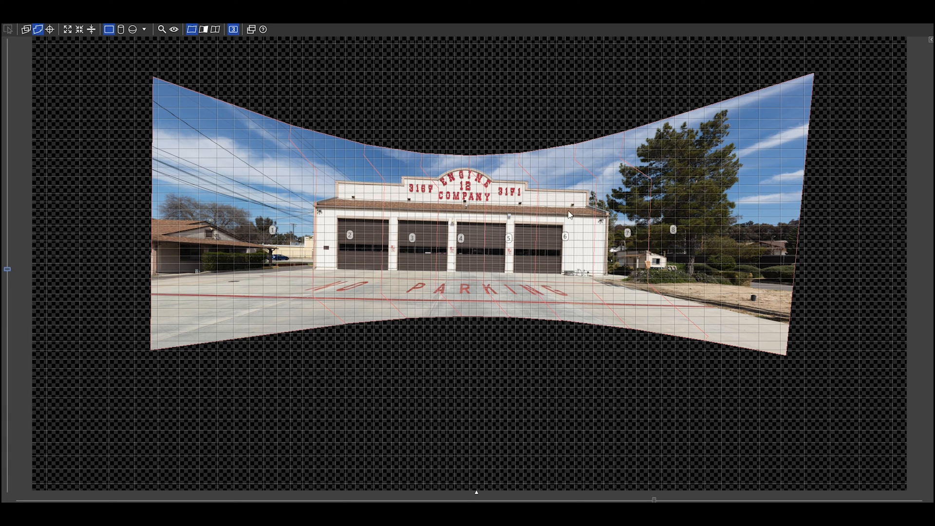
mouse_move(712, 242)
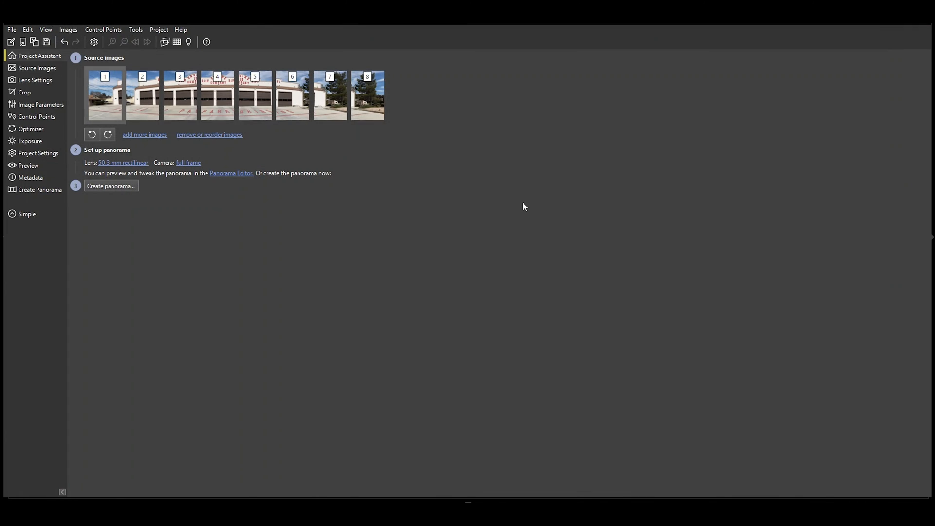
mouse_move(110, 191)
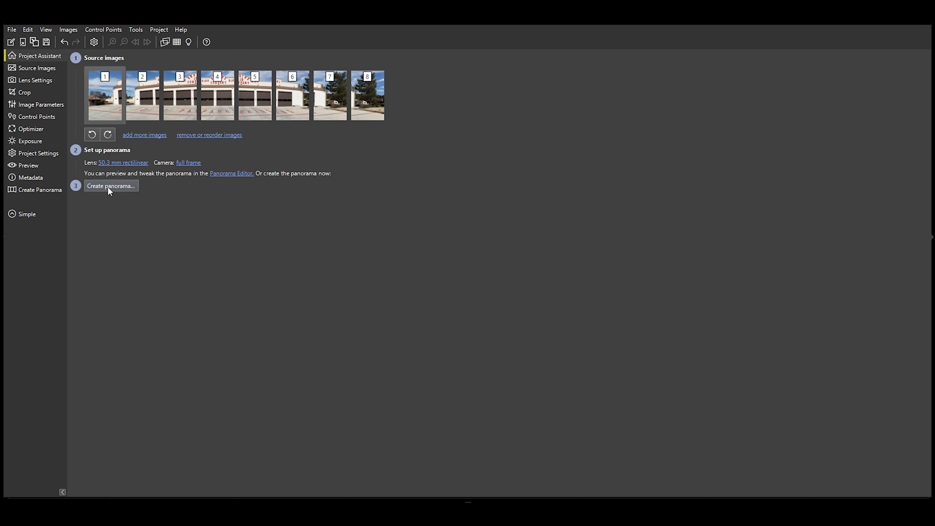
- Set the panorama TIFF output to 16 bits per channel with no compression
click(111, 185)
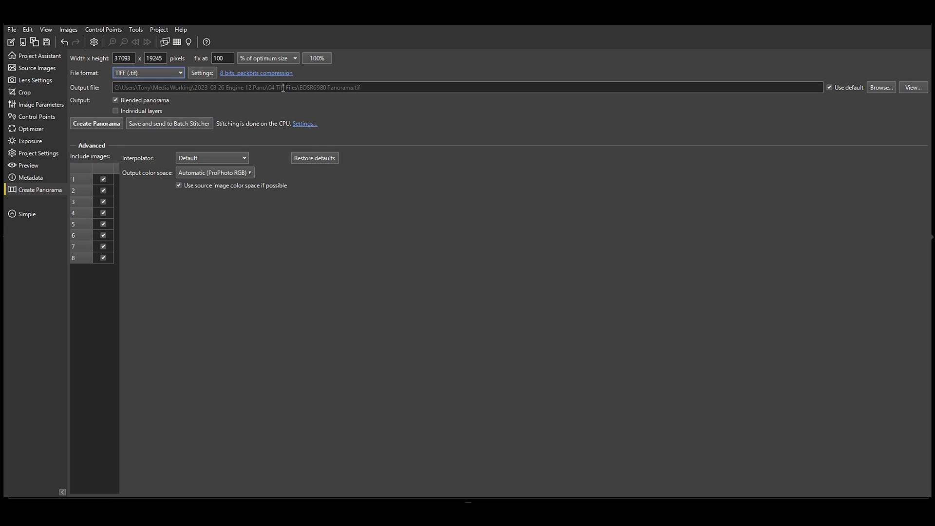
click(202, 73)
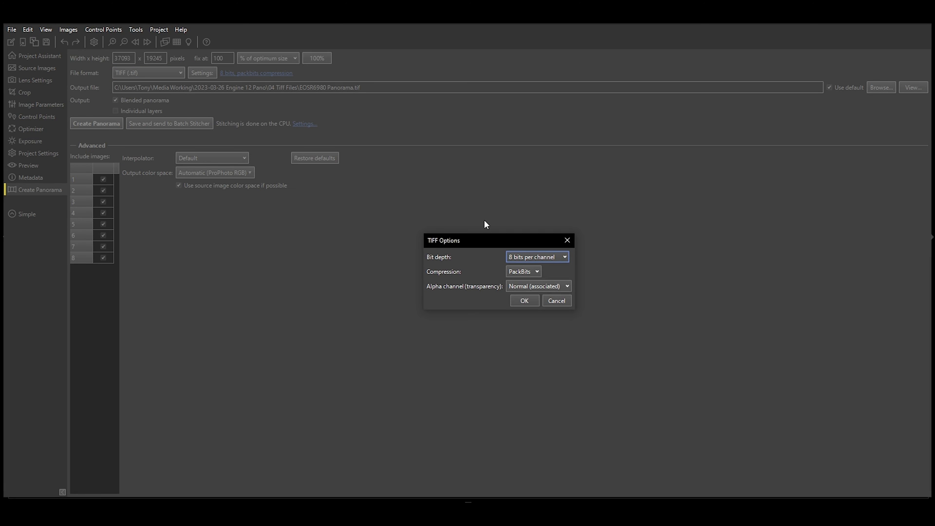
click(561, 257)
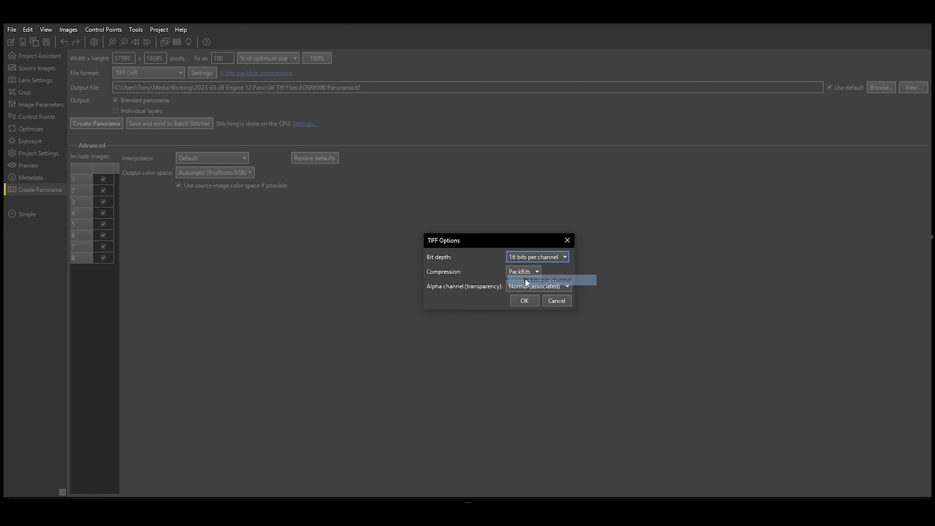
click(525, 279)
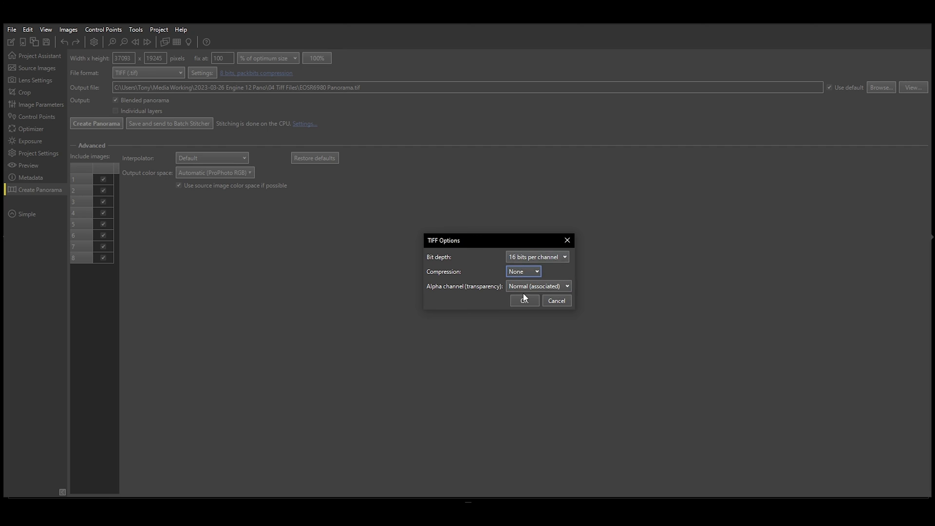
click(525, 300)
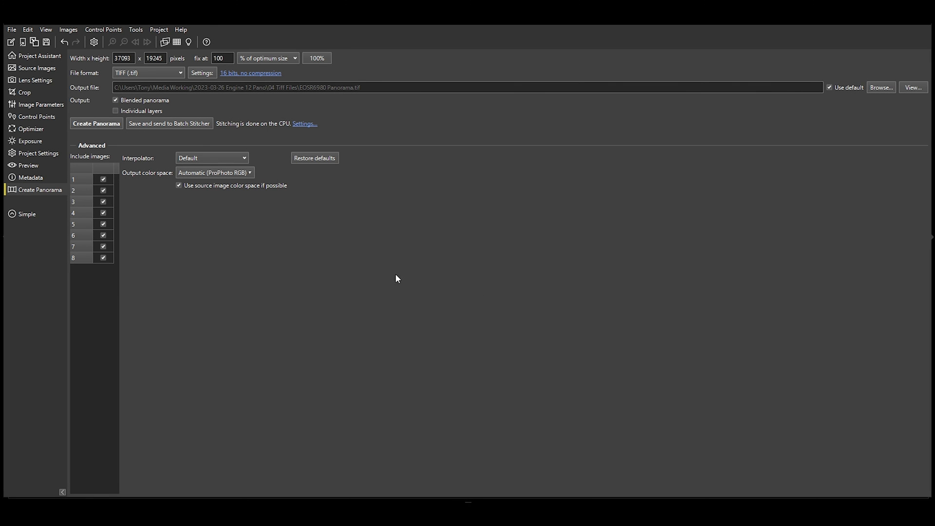
mouse_move(237, 179)
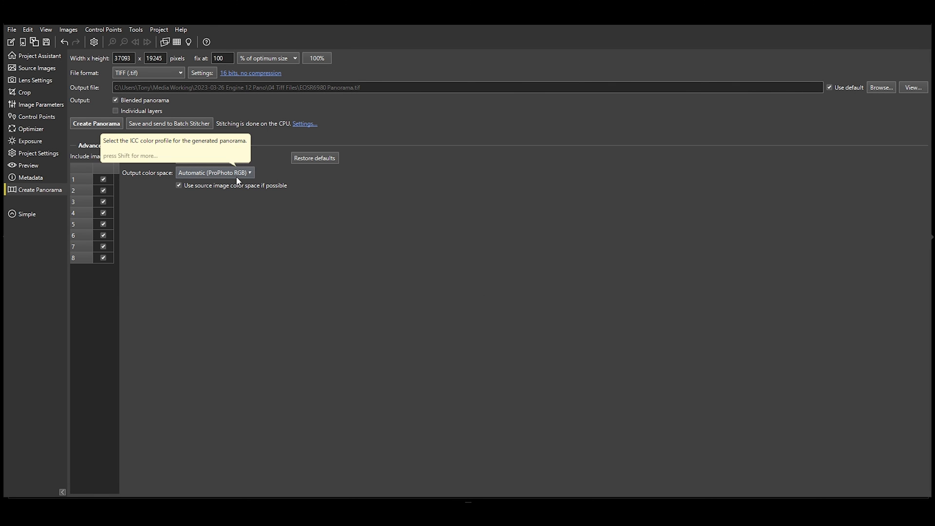
mouse_move(101, 135)
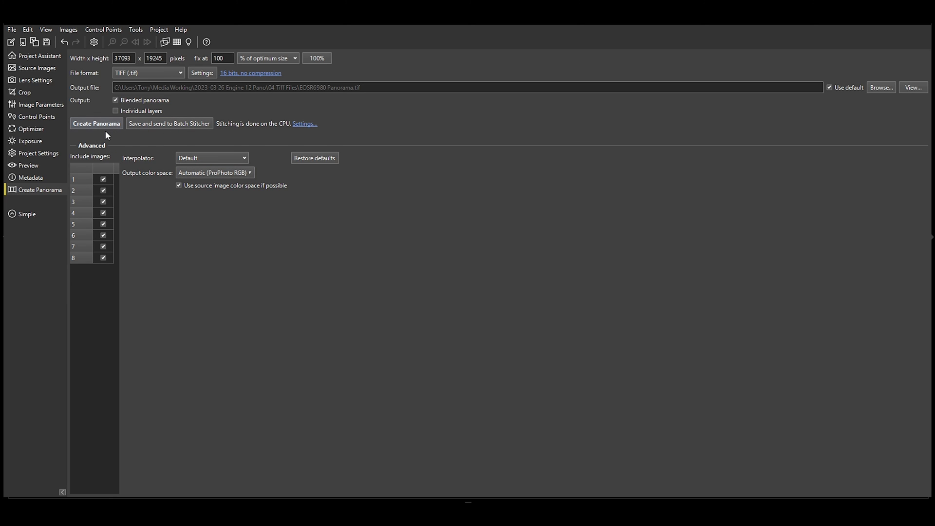
mouse_move(426, 364)
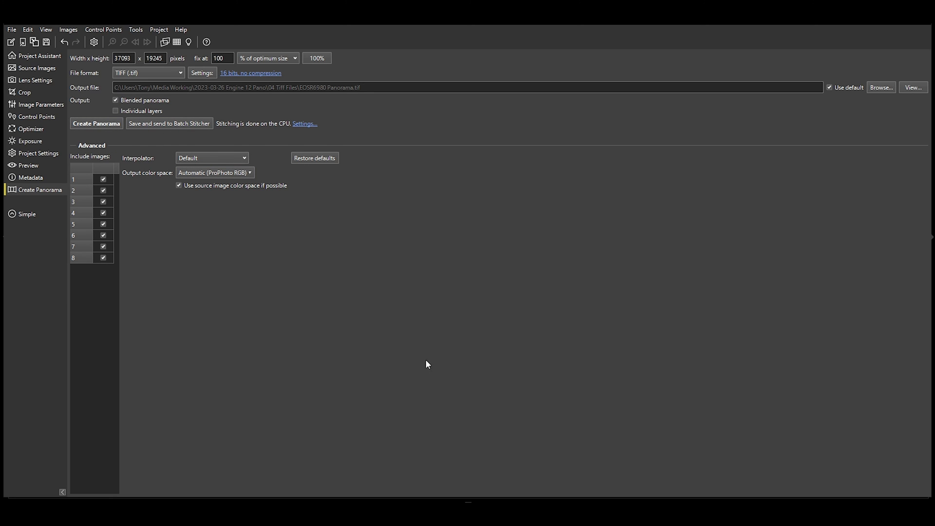
mouse_move(411, 308)
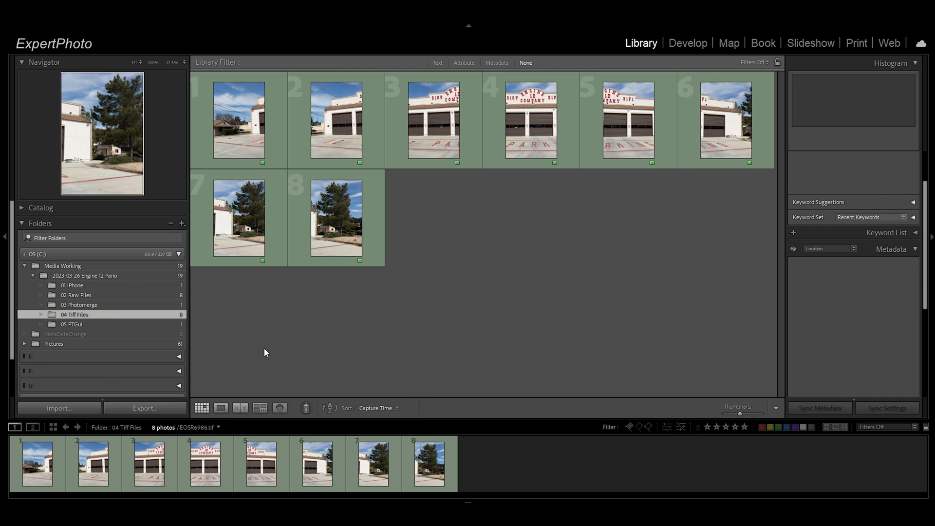
- View the 05 PTGui panorama in Loupe, compare with 03 Photomerge, then return
click(71, 323)
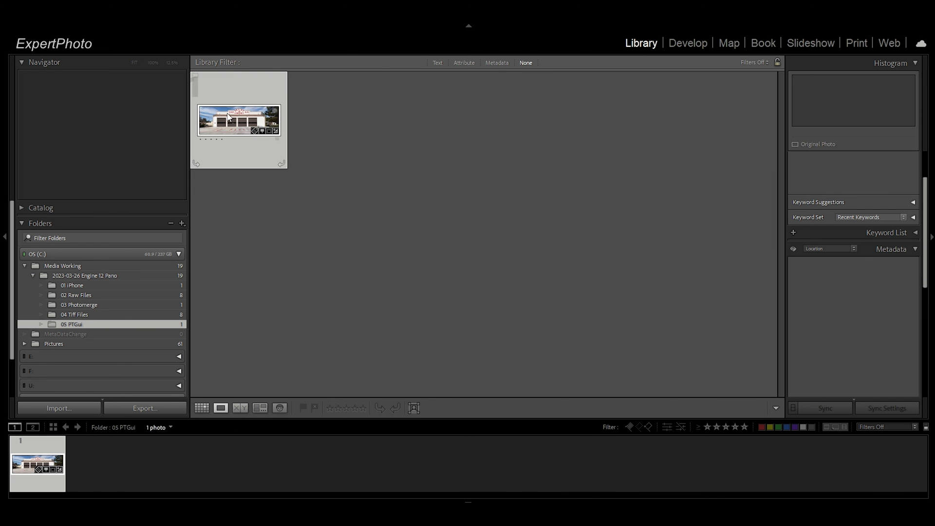
double_click(236, 120)
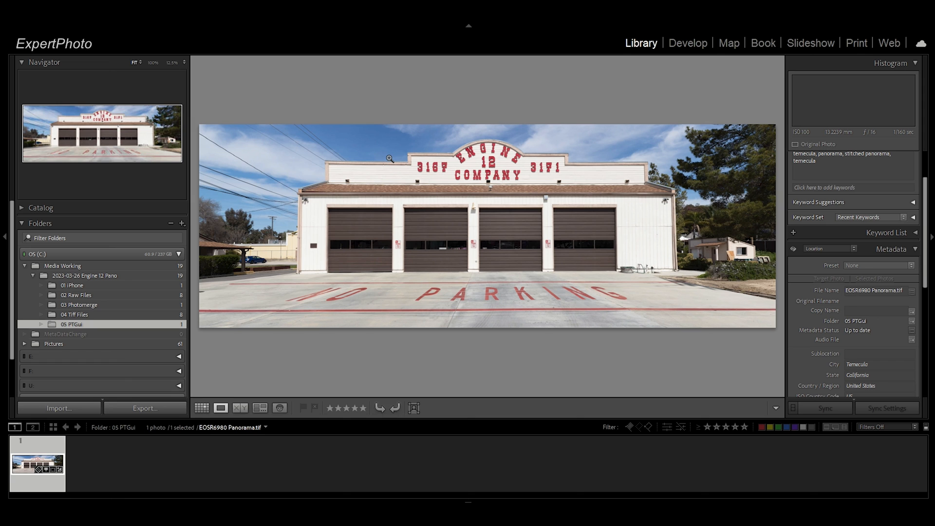
click(78, 305)
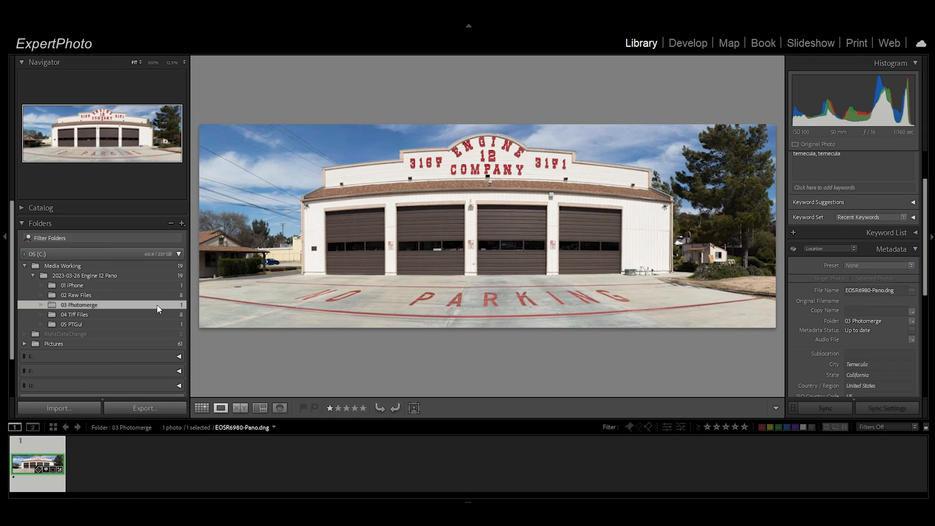
click(72, 324)
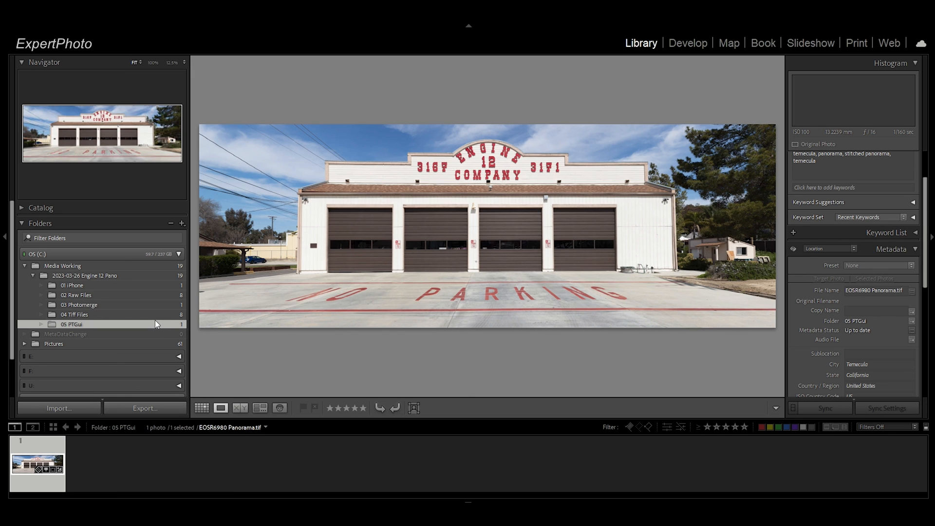
mouse_move(348, 289)
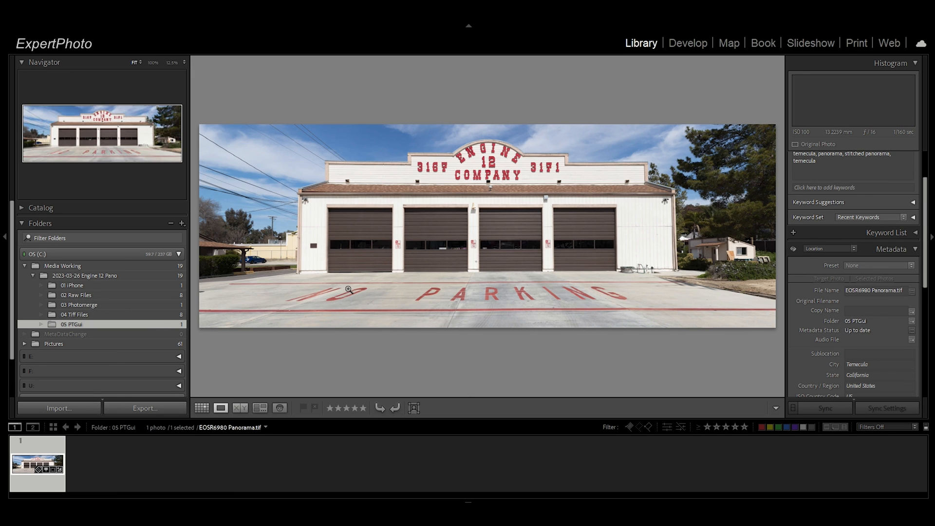